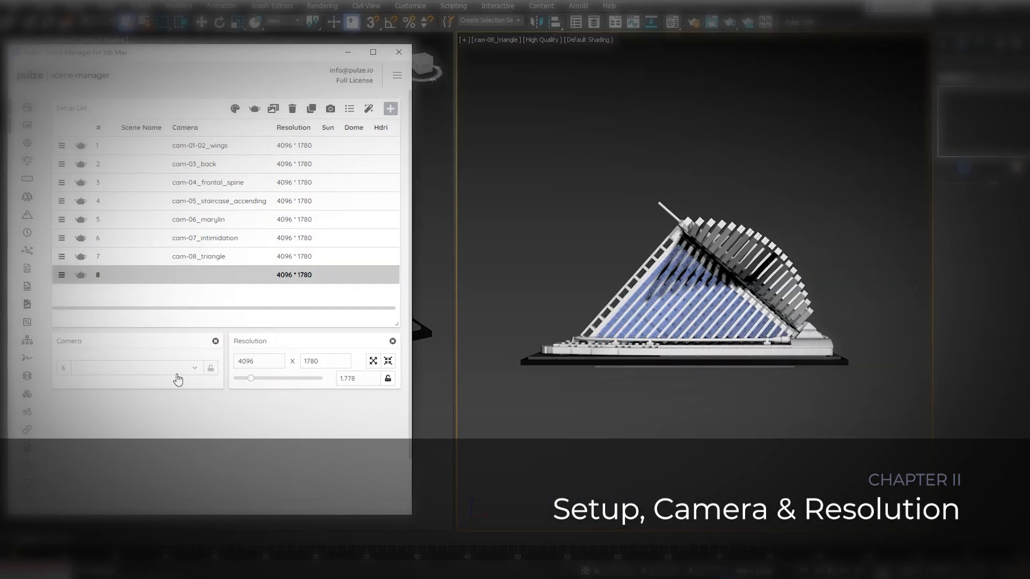
Enlarge the Scene Manager and hide the render output and other unused module panels
left_click(197, 219)
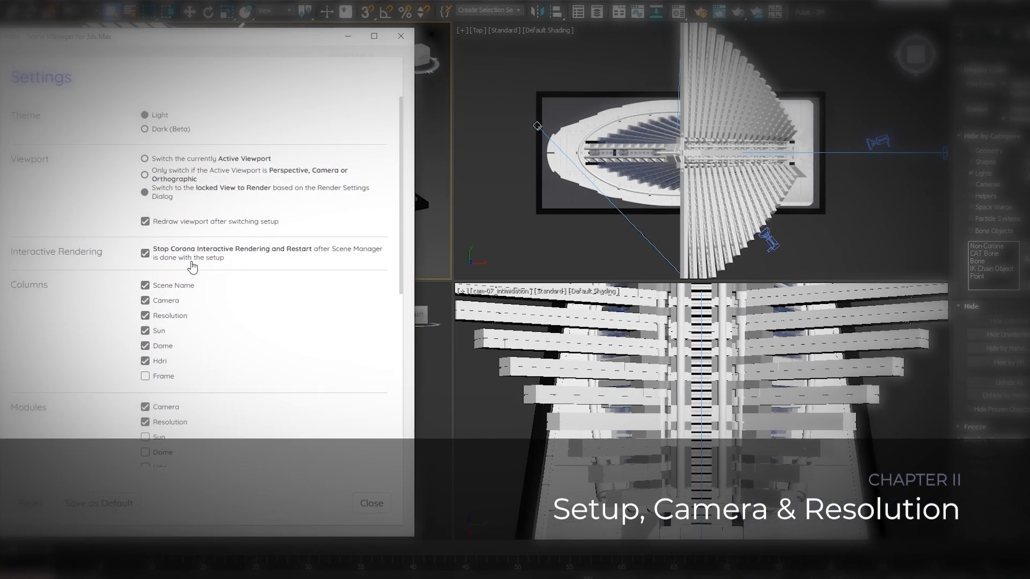
scroll("down", 3)
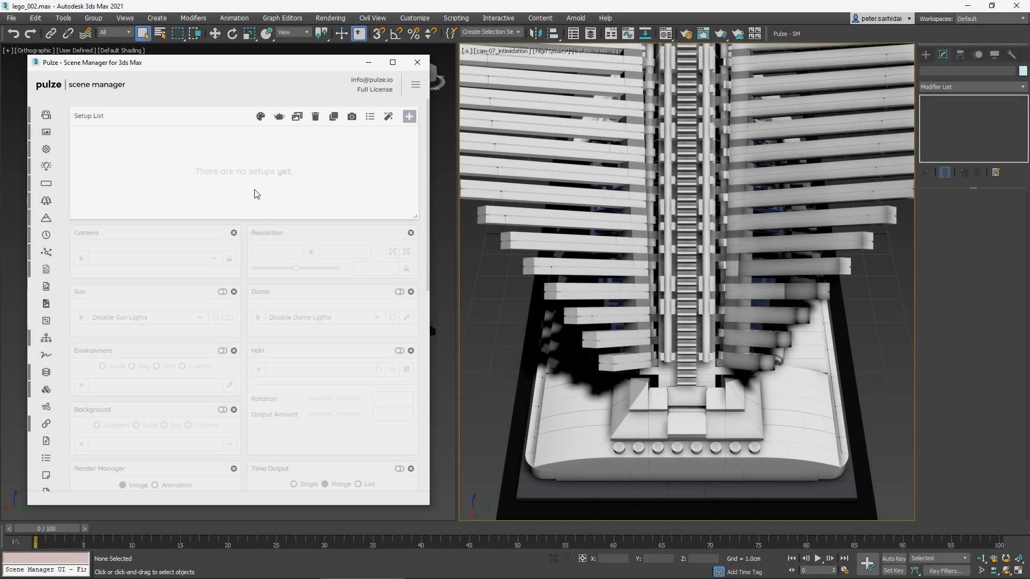
mouse_move(176, 228)
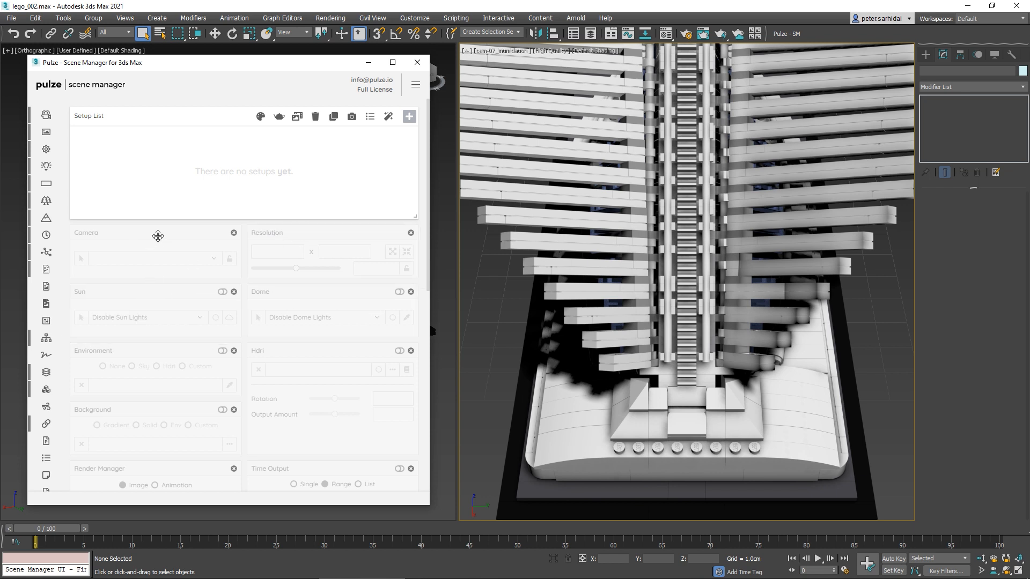
mouse_move(287, 290)
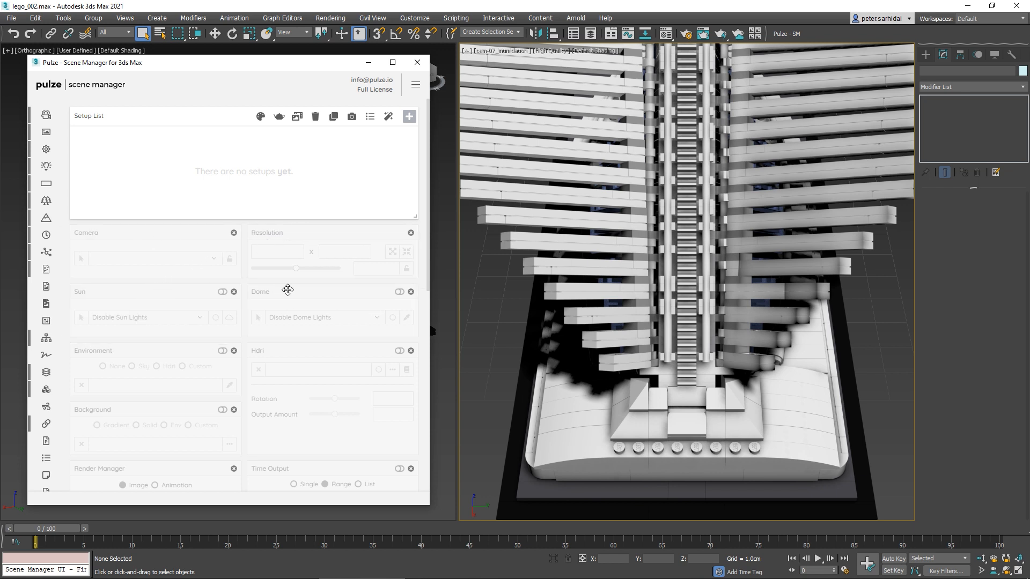
mouse_move(240, 434)
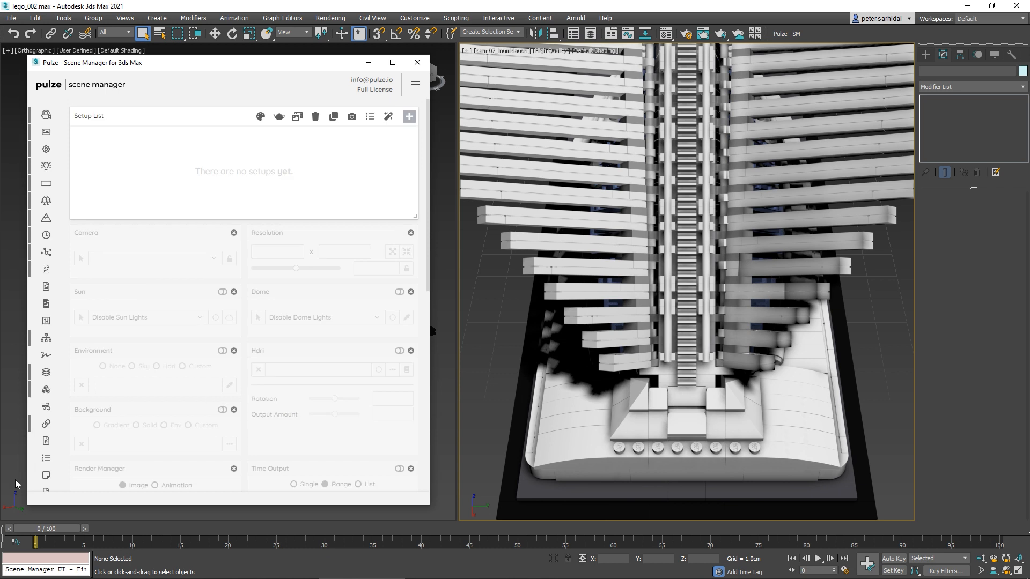
mouse_move(47, 407)
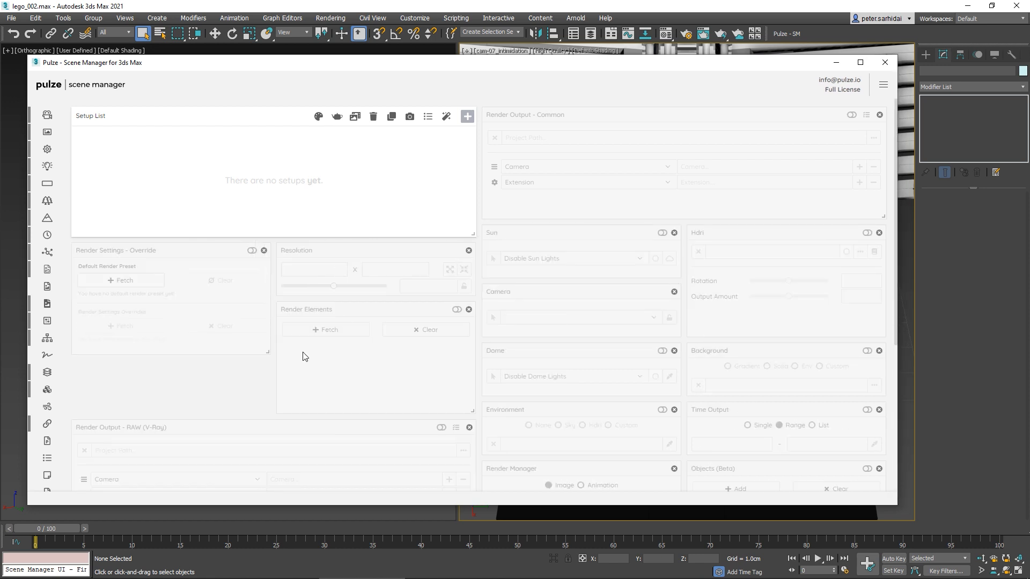
mouse_move(118, 388)
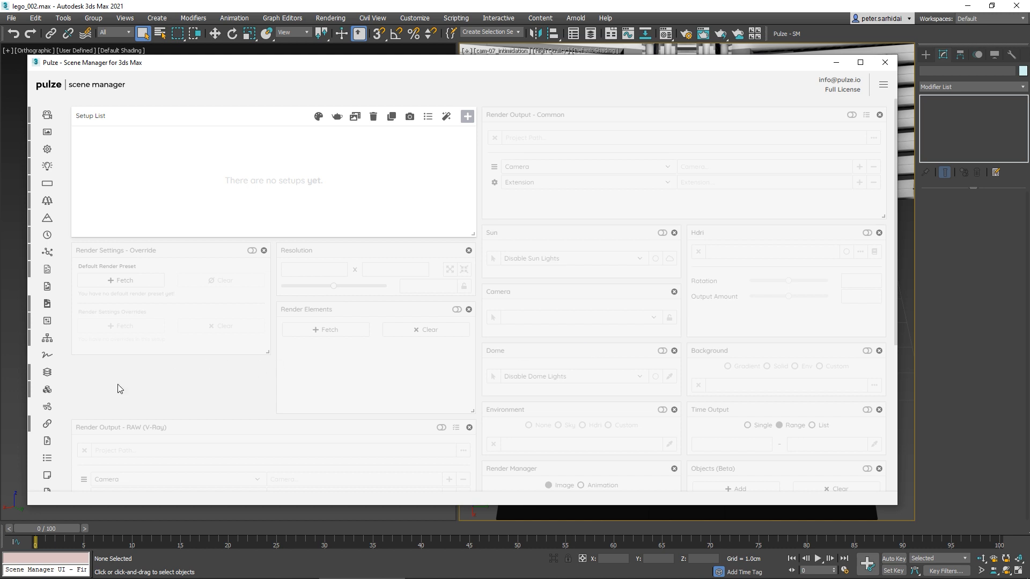
mouse_move(46, 424)
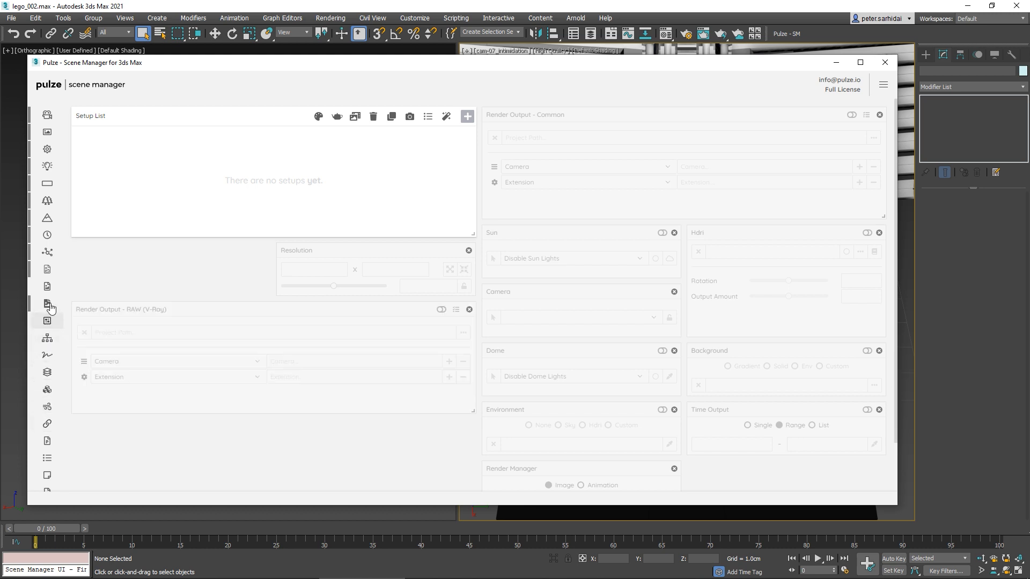
left_click(47, 200)
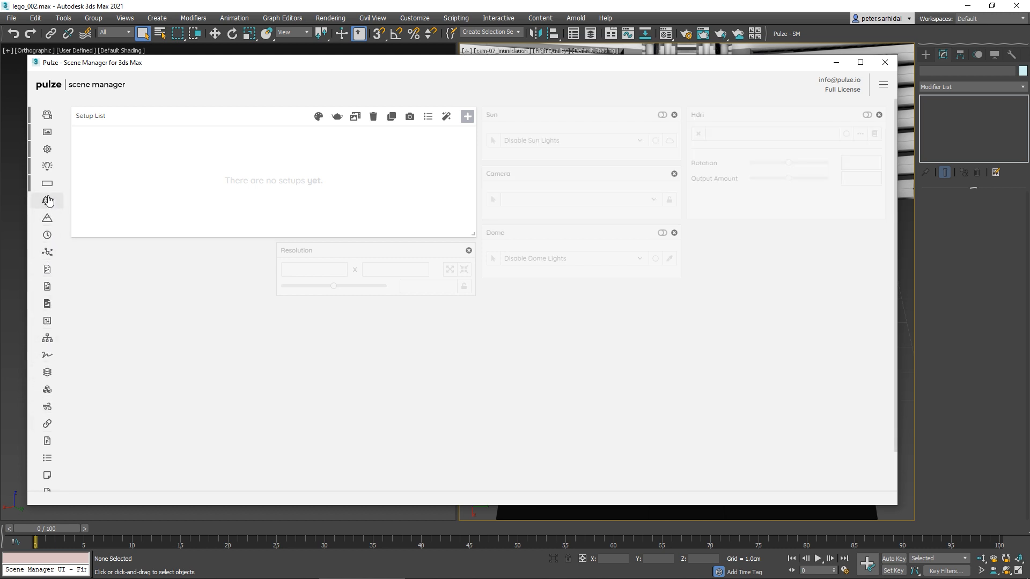
left_click(47, 115)
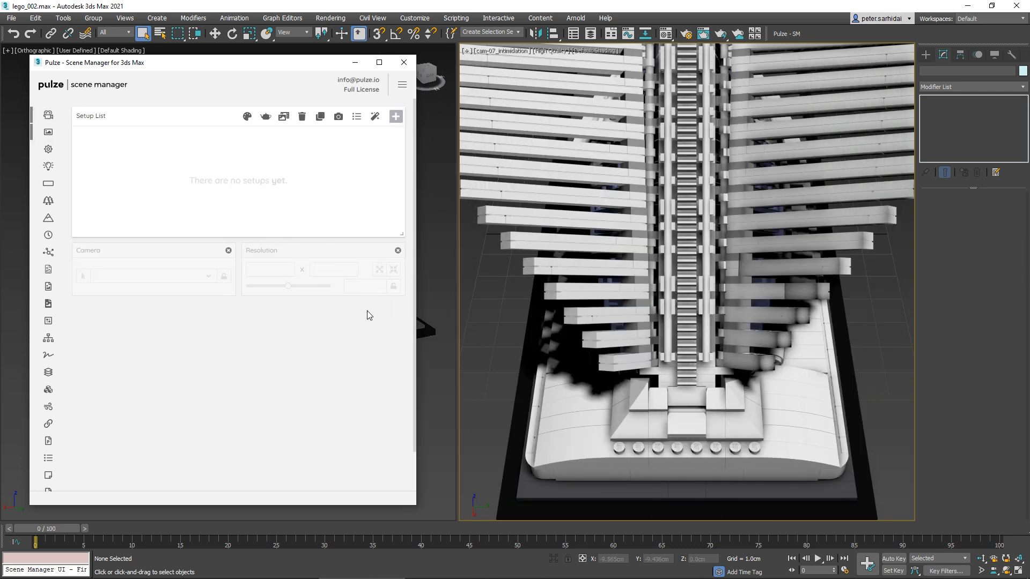
mouse_move(372, 378)
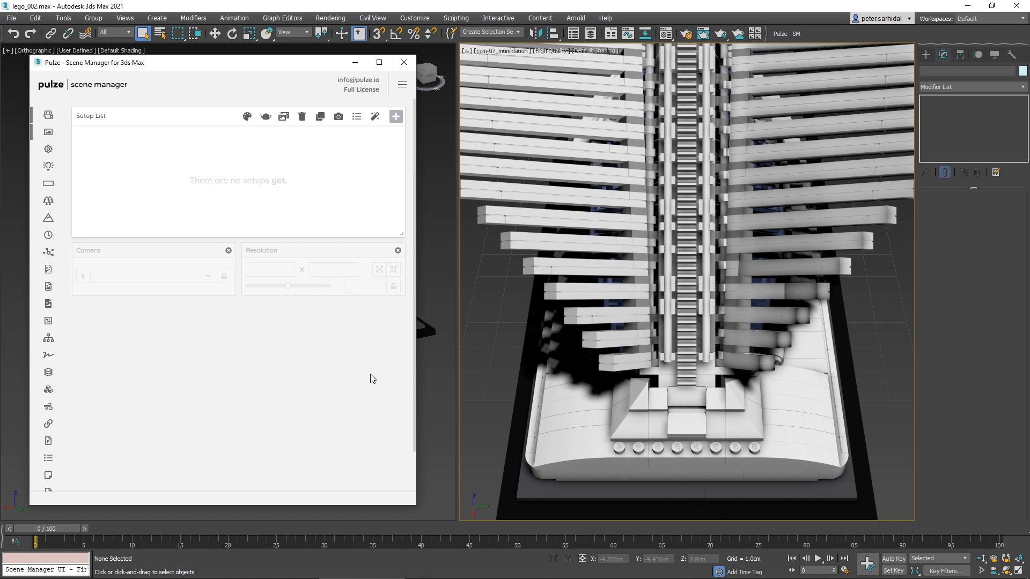
mouse_move(359, 169)
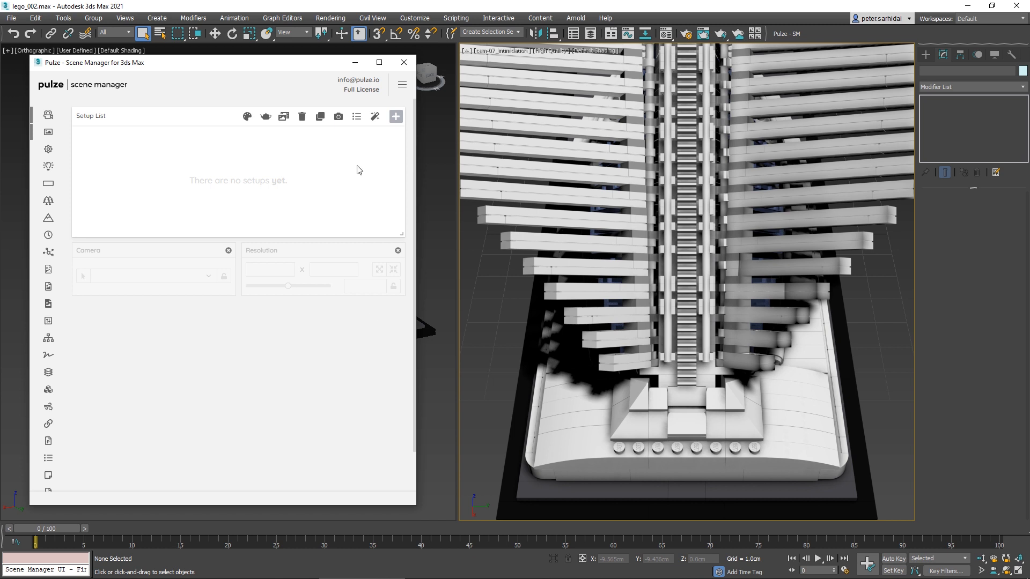
mouse_move(396, 116)
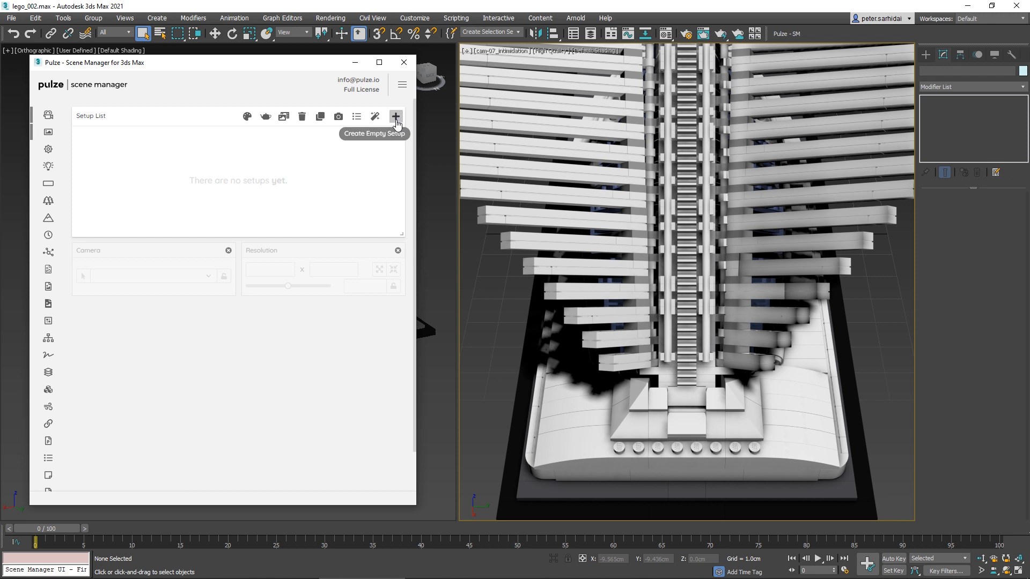
Add empty setups until eight 4096 × 1780 setups fill the list
left_click(396, 117)
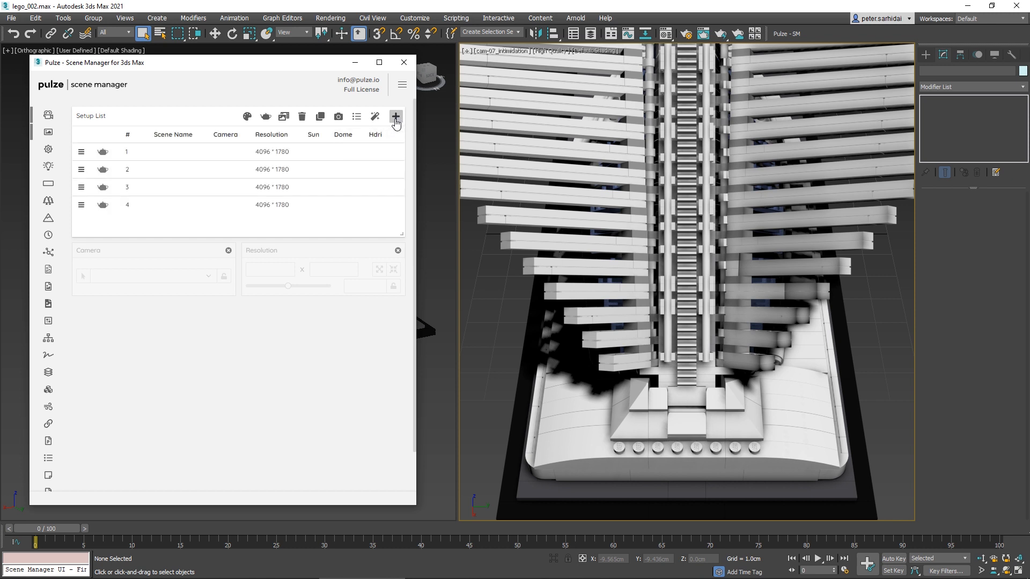
left_click(396, 116)
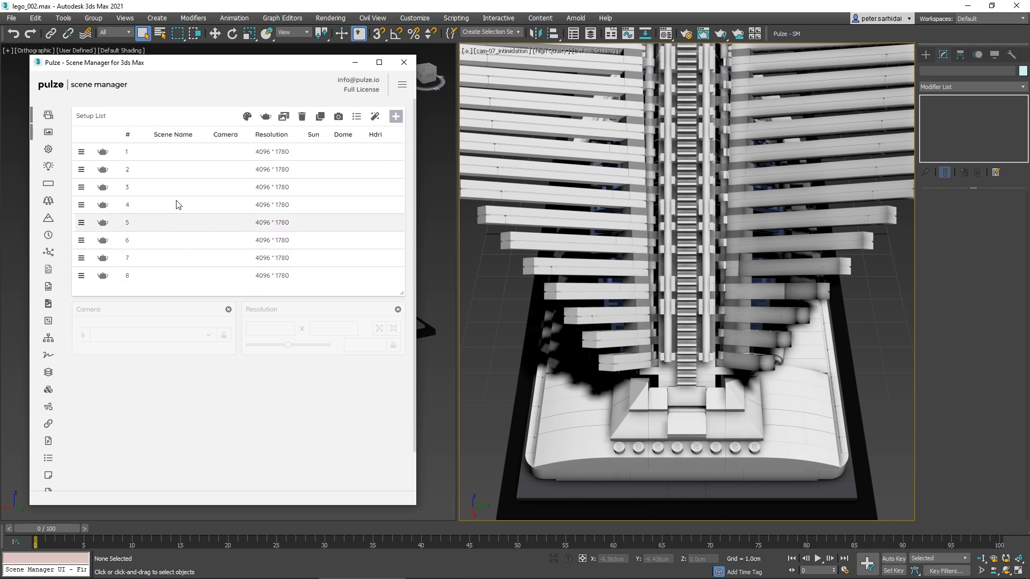
Assign camera cam-01-02_wings to setup 1
left_click(197, 152)
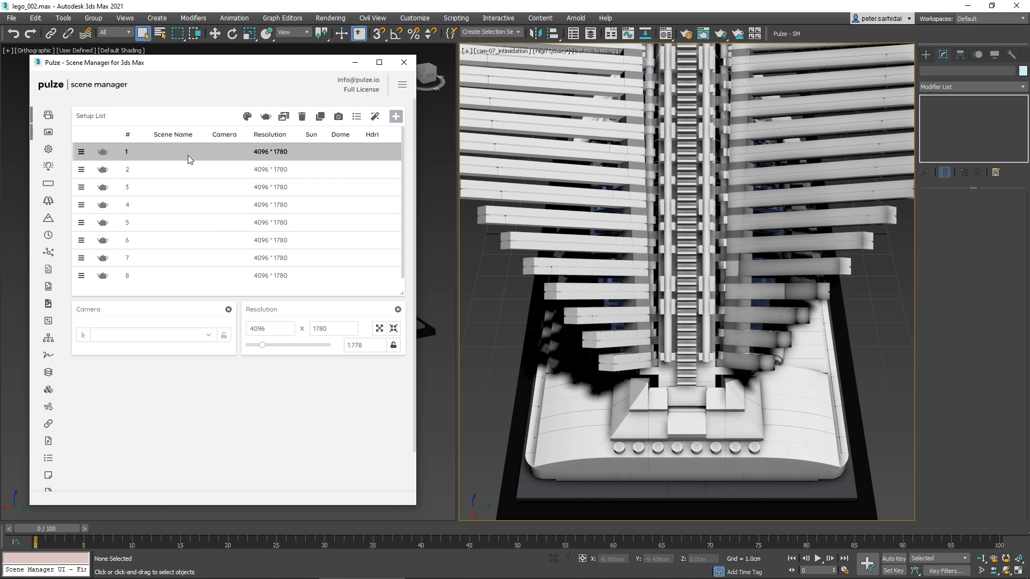
left_click(331, 328)
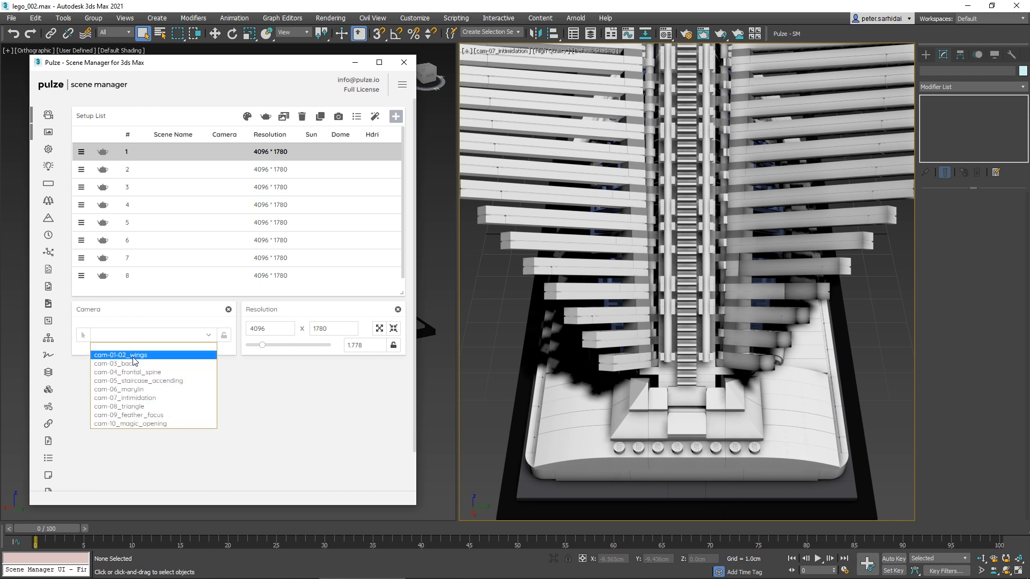
left_click(120, 354)
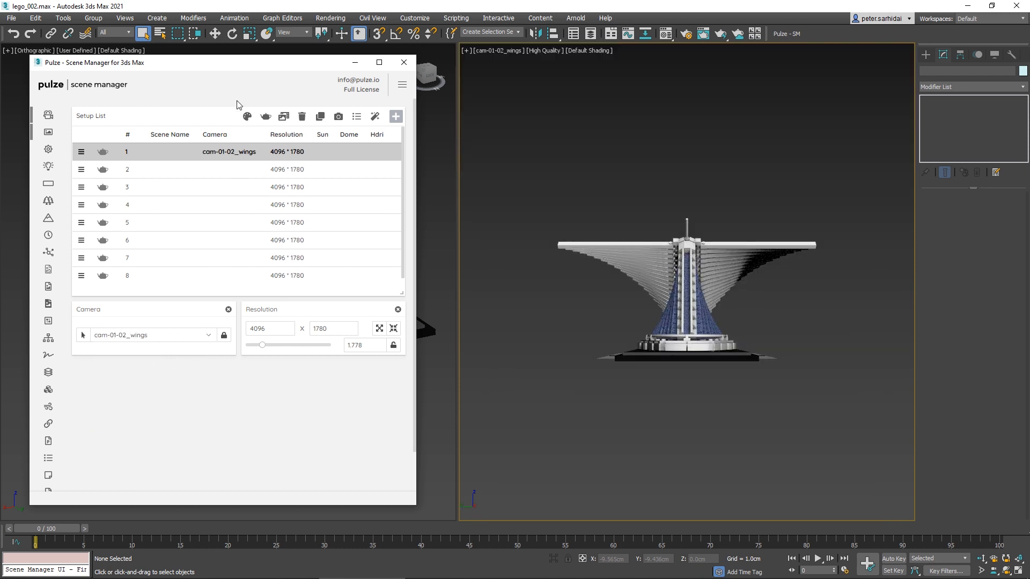
mouse_move(175, 354)
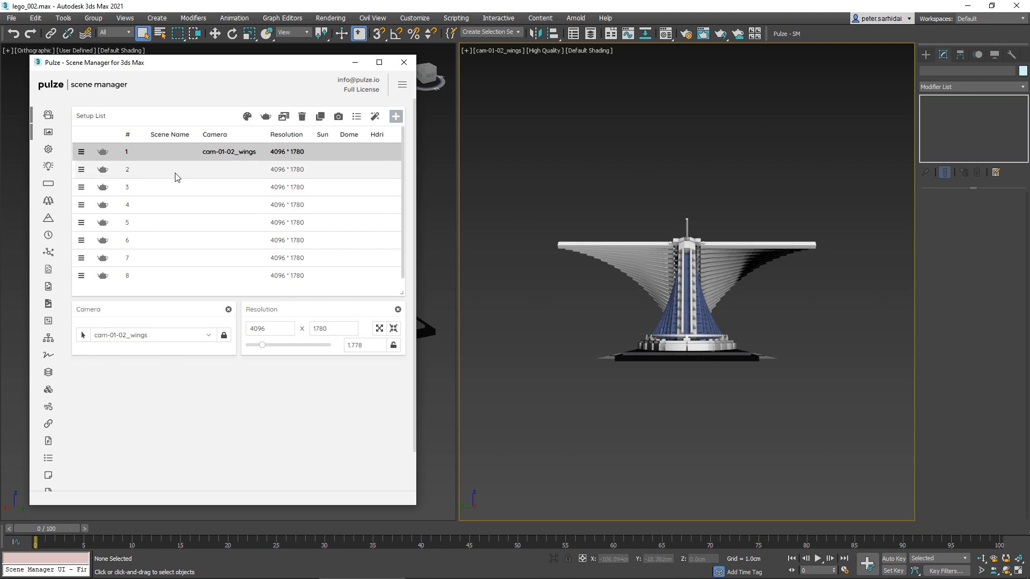
mouse_move(191, 173)
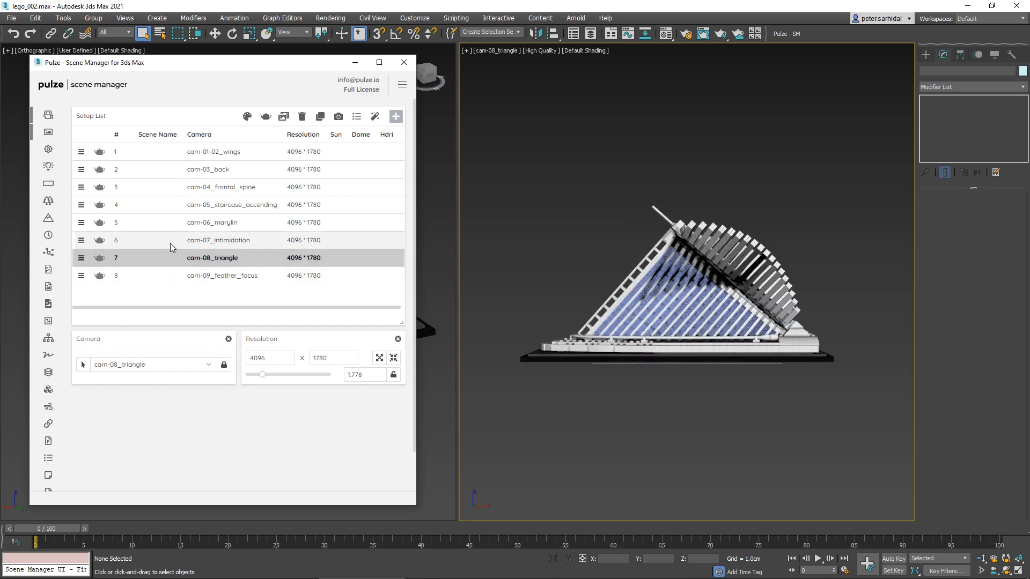
Preview setups 3, 5, 7 and 8, then select cam-09_feather_focus in the scene
left_click(231, 204)
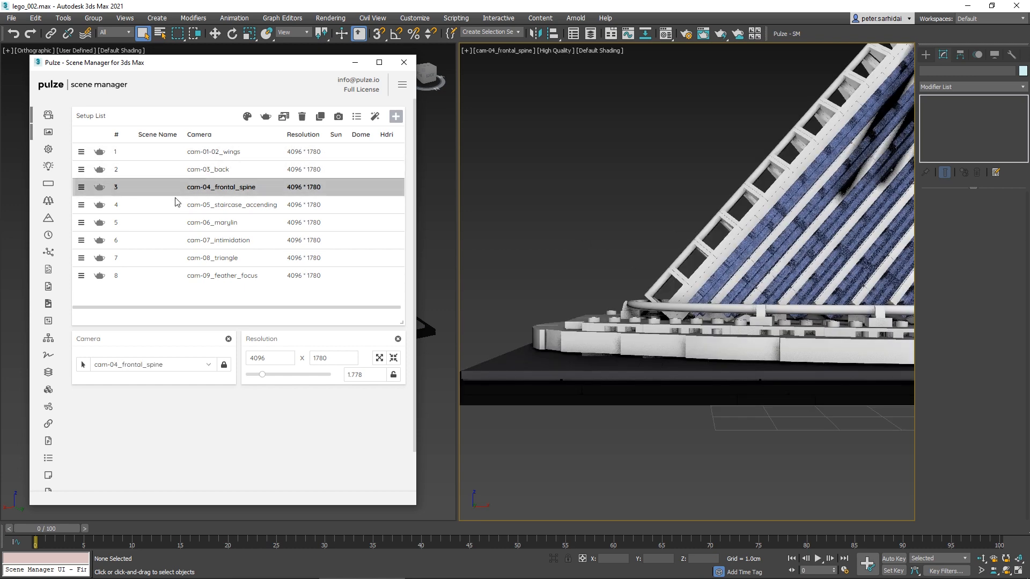
left_click(220, 222)
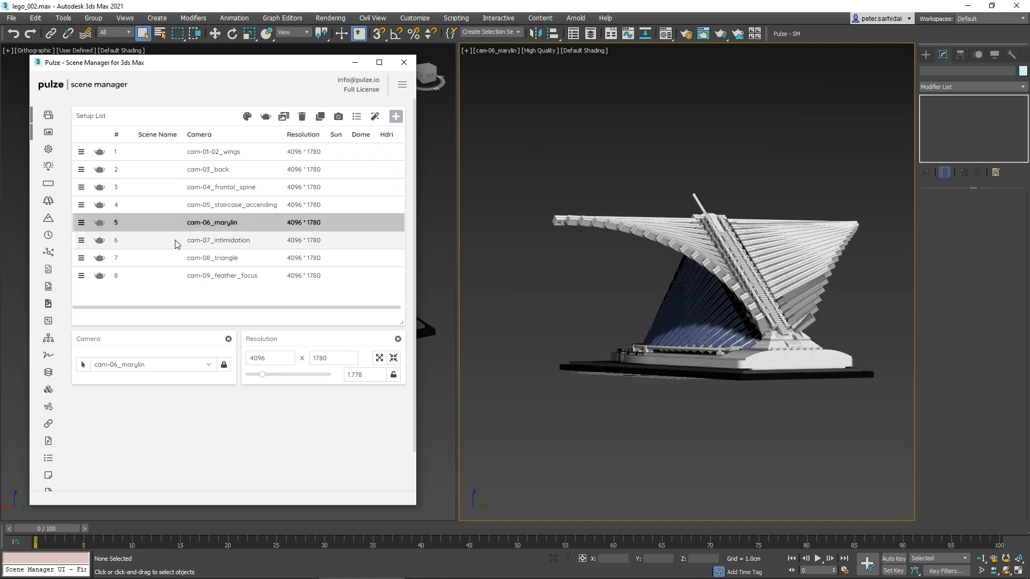
left_click(212, 258)
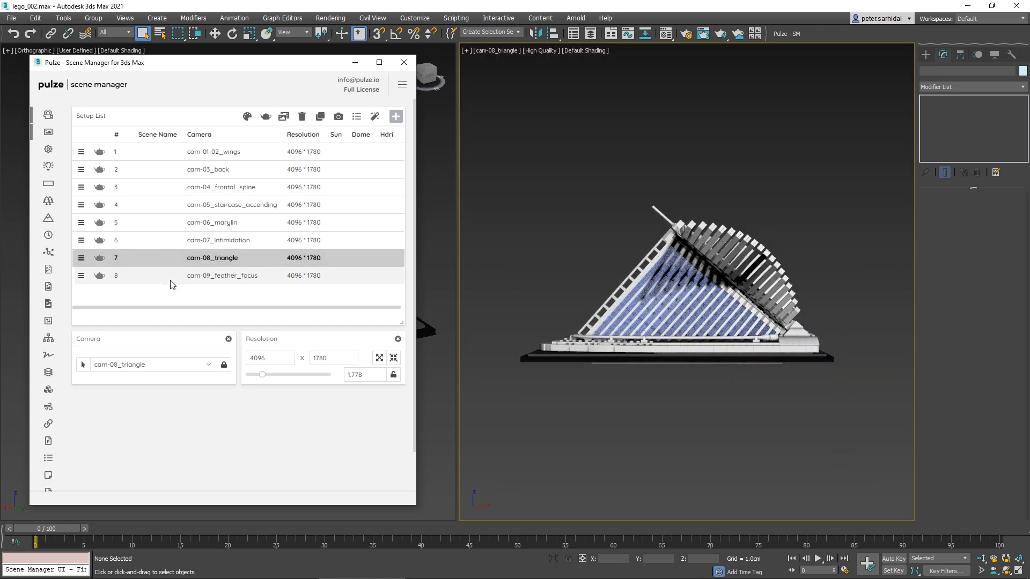
left_click(221, 275)
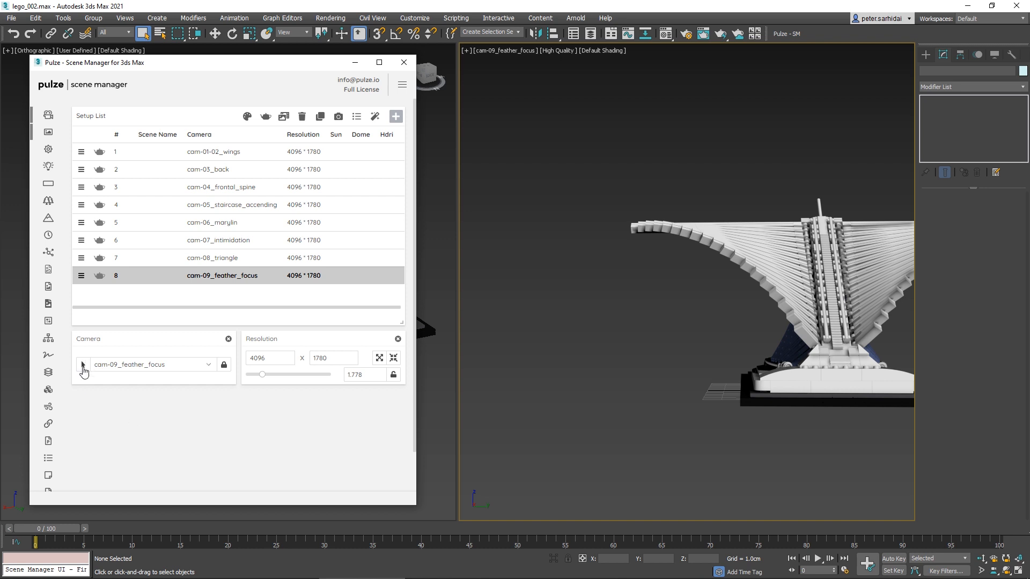
mouse_move(83, 367)
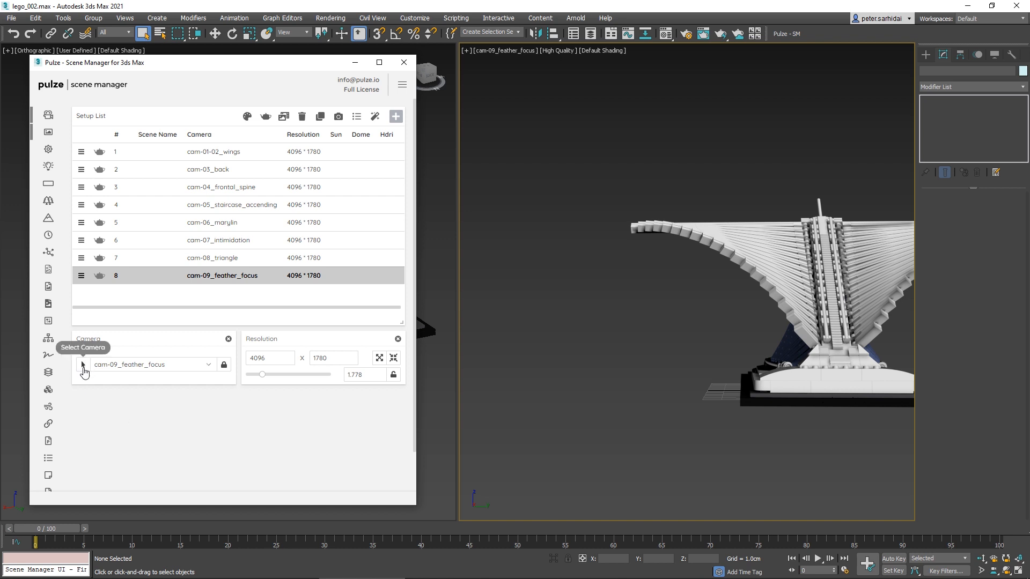
left_click(83, 365)
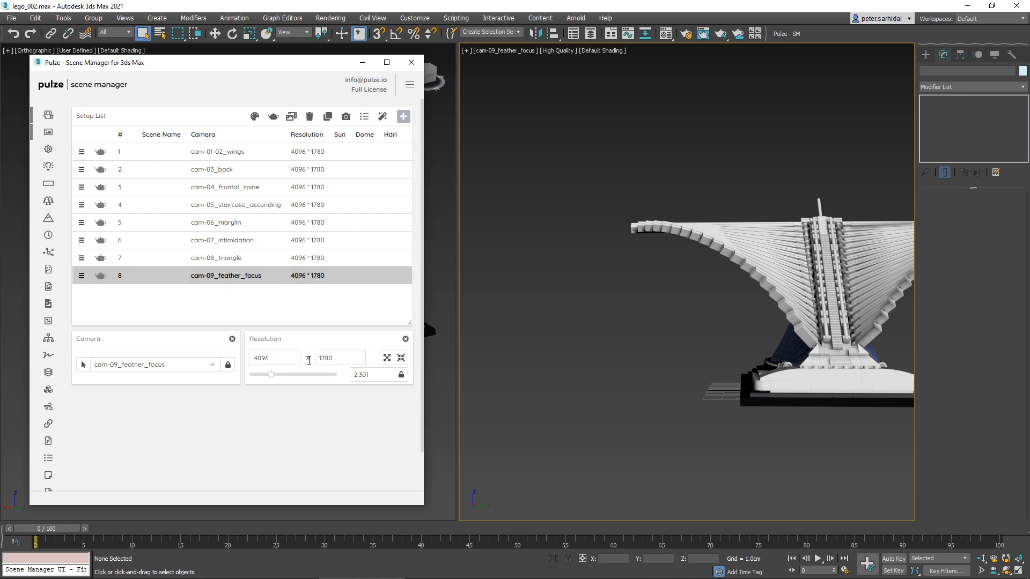
Edit cam-09_feather_focus render width, then browse the cam-06 through cam-09 setups
left_click(271, 358)
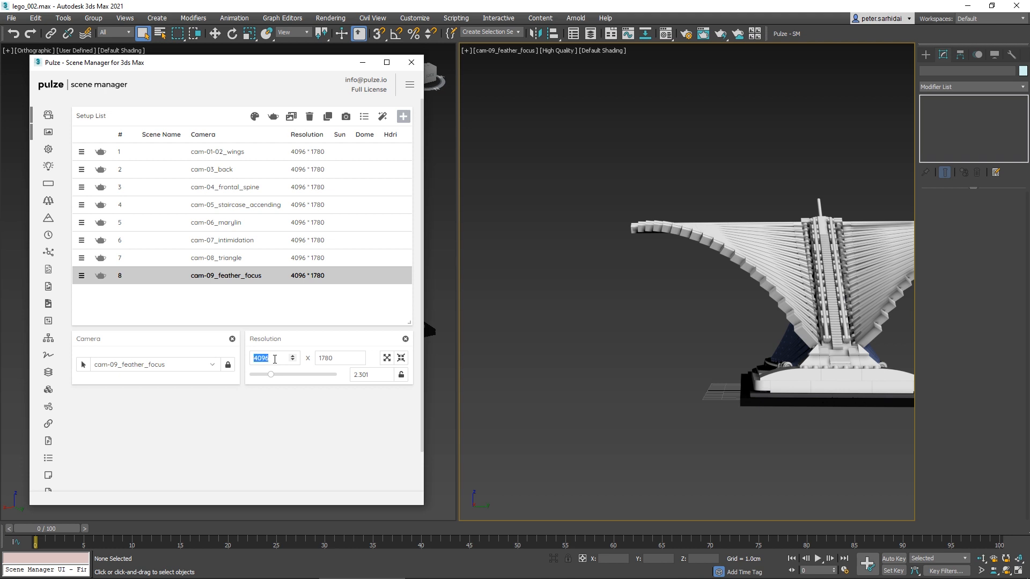
left_click(222, 239)
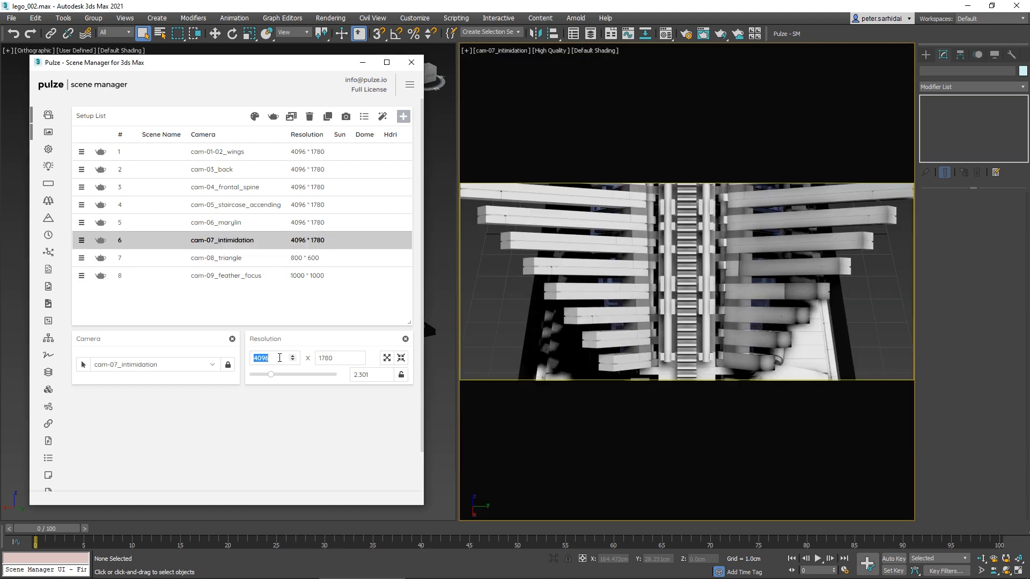
left_click(216, 222)
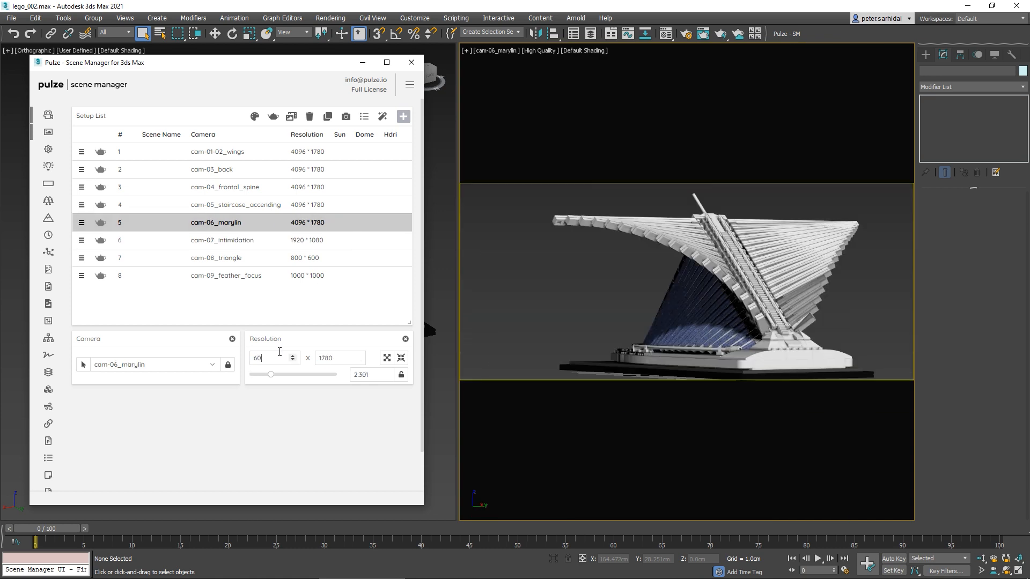
left_click(222, 239)
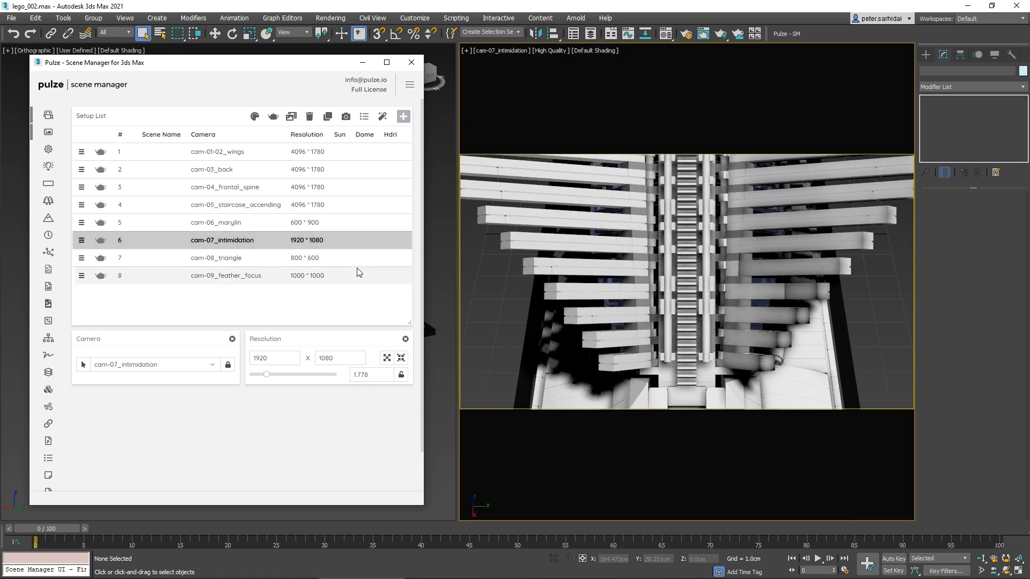
left_click(216, 257)
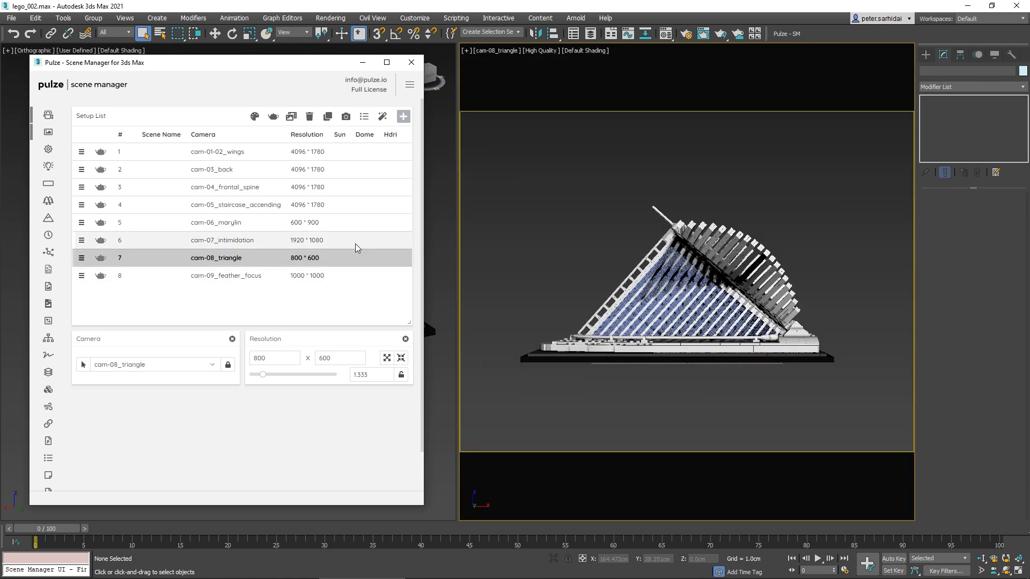
left_click(217, 222)
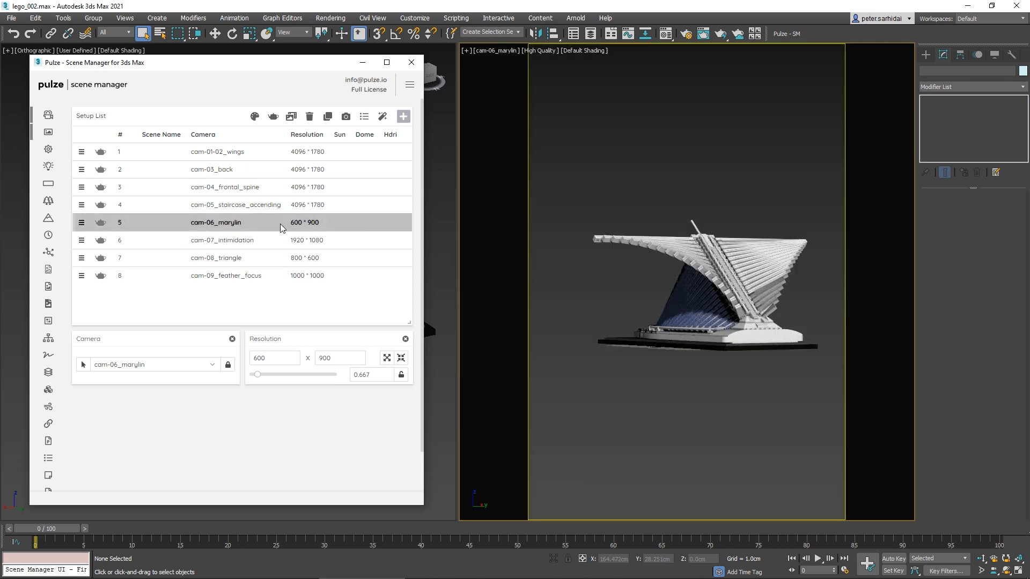
left_click(225, 275)
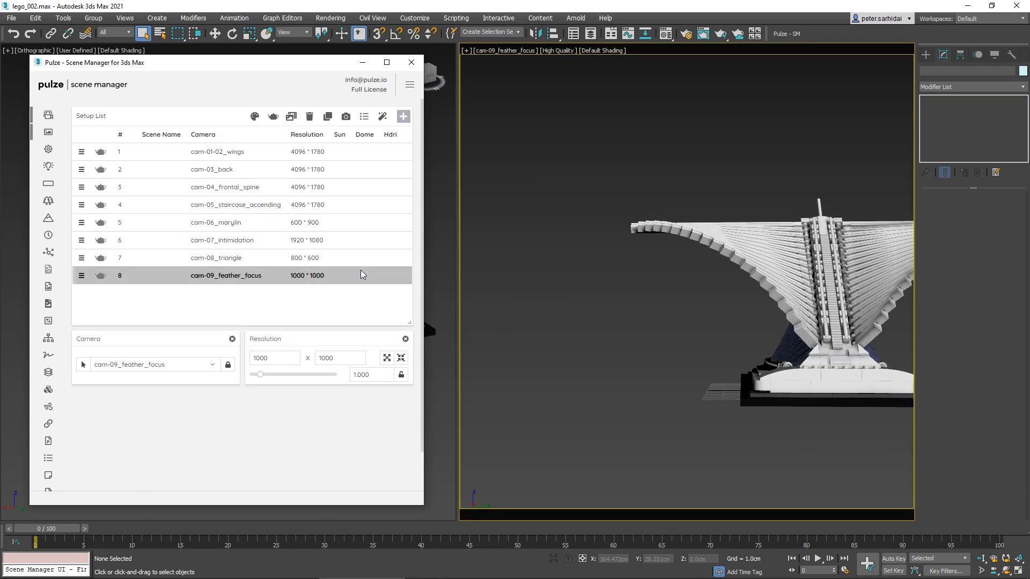
left_click(217, 222)
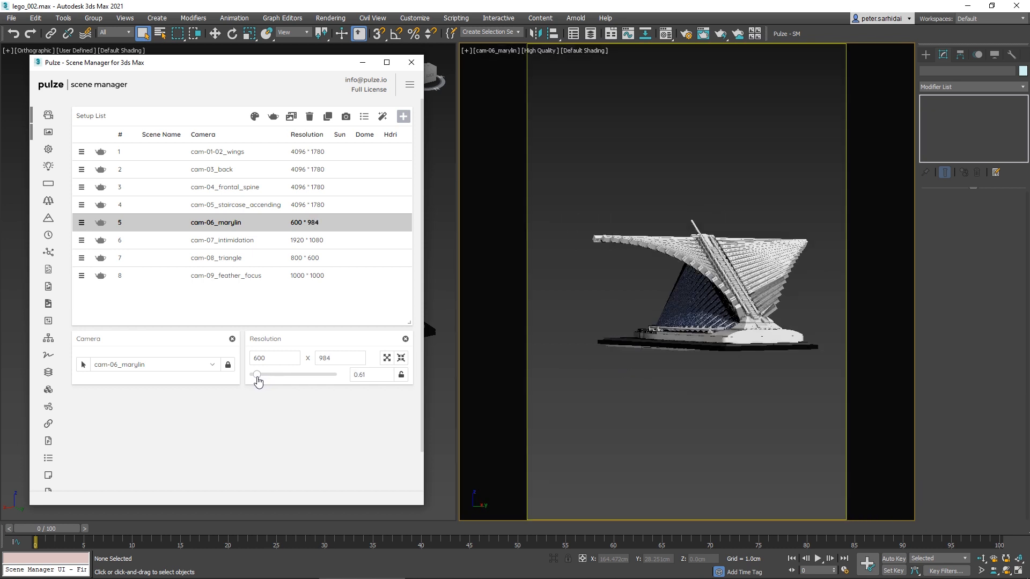
Set cam-06_marylin's aspect ratio to 1.85 and lock it
left_click_drag(258, 374, 269, 374)
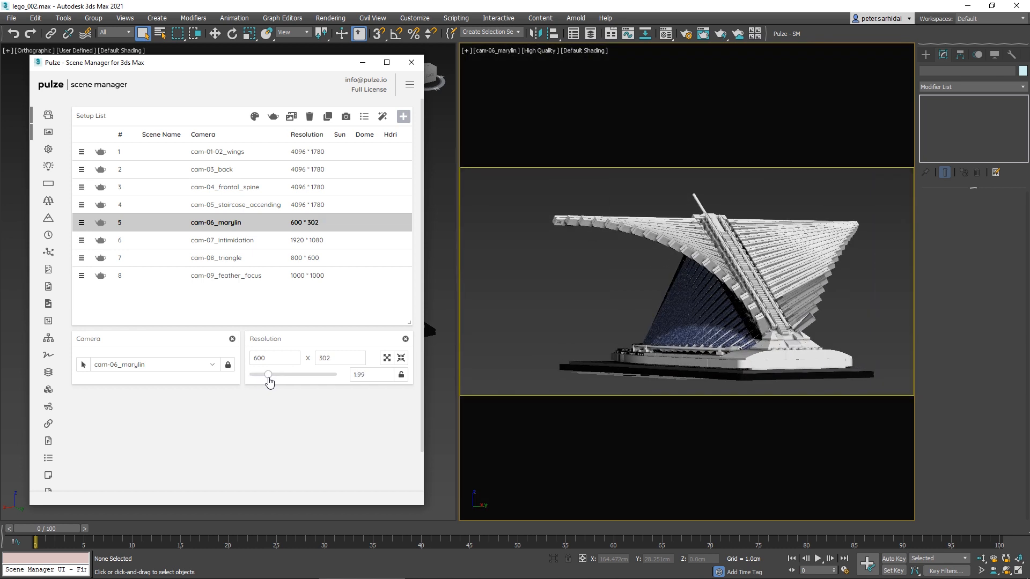
left_click_drag(268, 375, 266, 374)
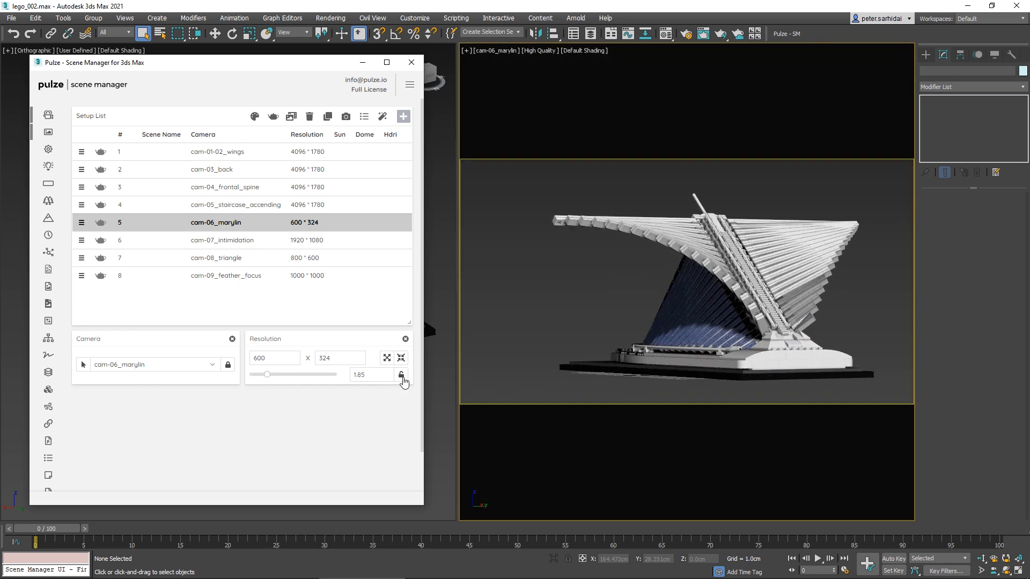
left_click(401, 376)
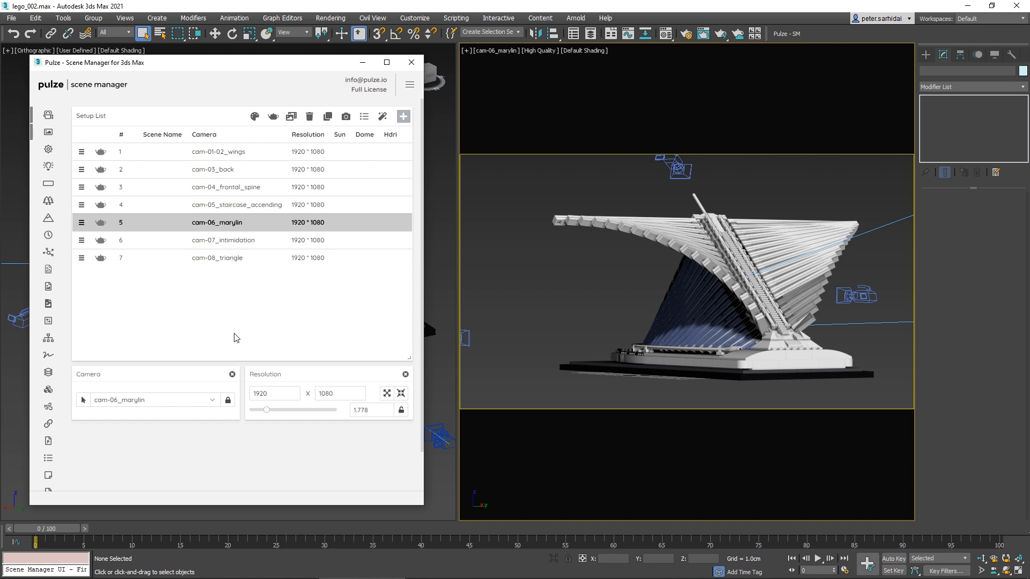
mouse_move(260, 263)
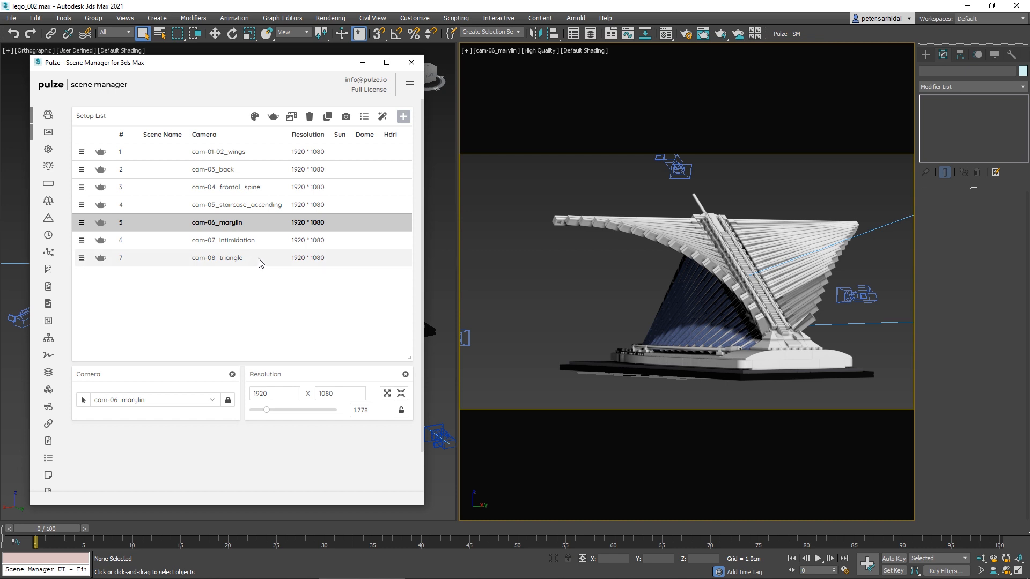
Select all seven setups and delete them, emptying the setup list
left_click(217, 258)
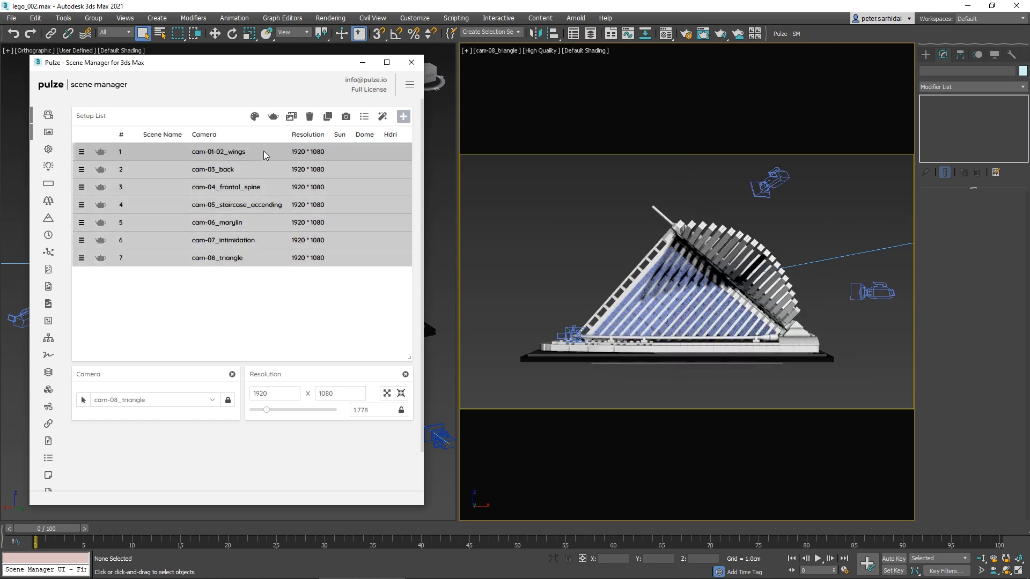
left_click(309, 116)
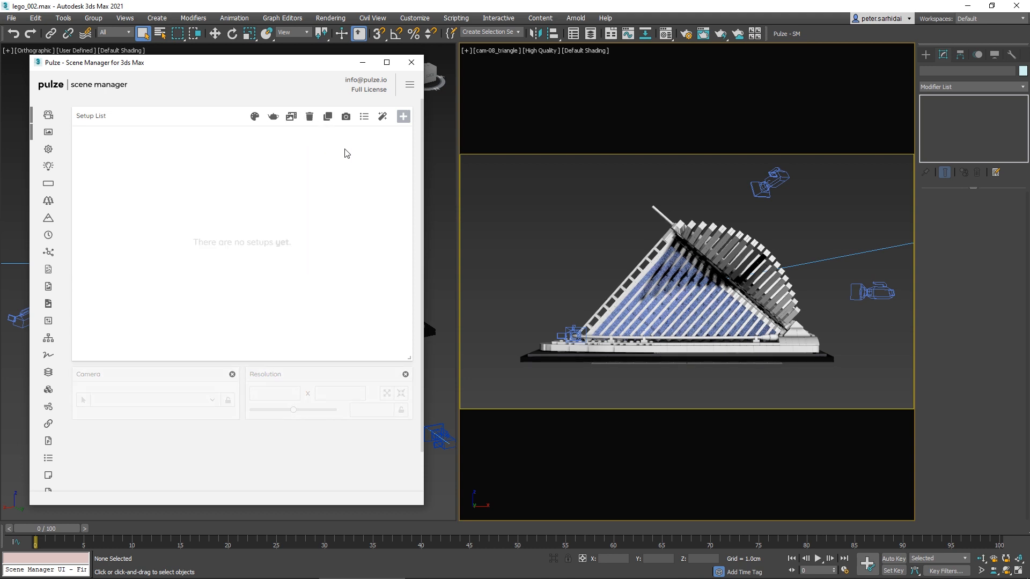
mouse_move(363, 116)
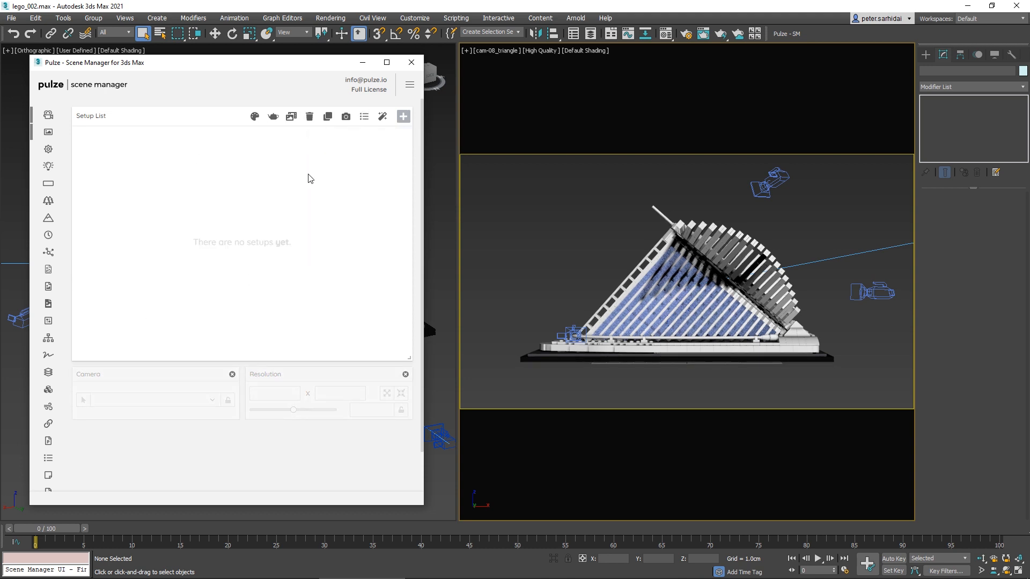
mouse_move(363, 116)
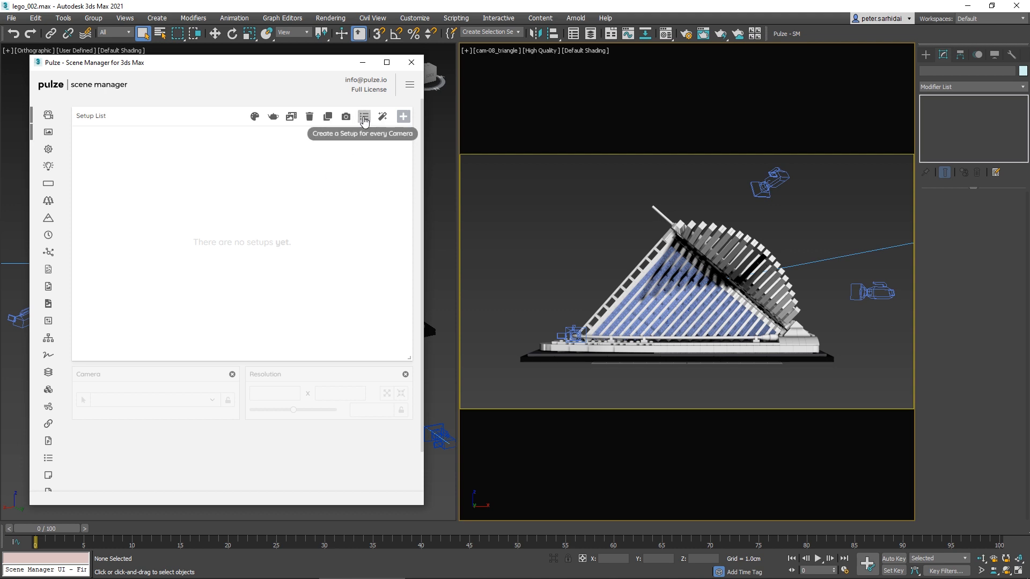
Create setups for all ten cameras and preview cam-03, cam-06, cam-08 and cam-09 views
left_click(364, 117)
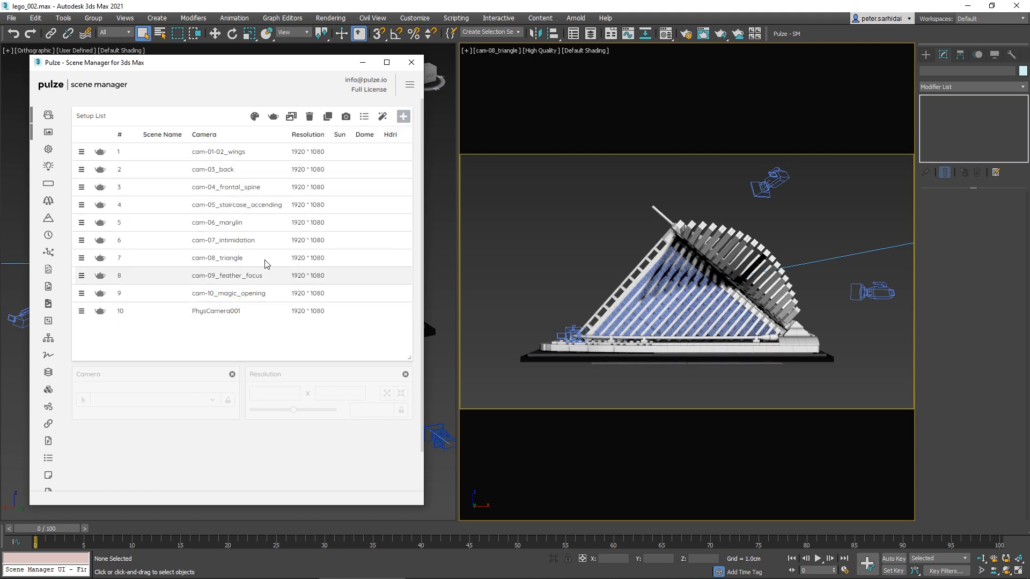
left_click(219, 169)
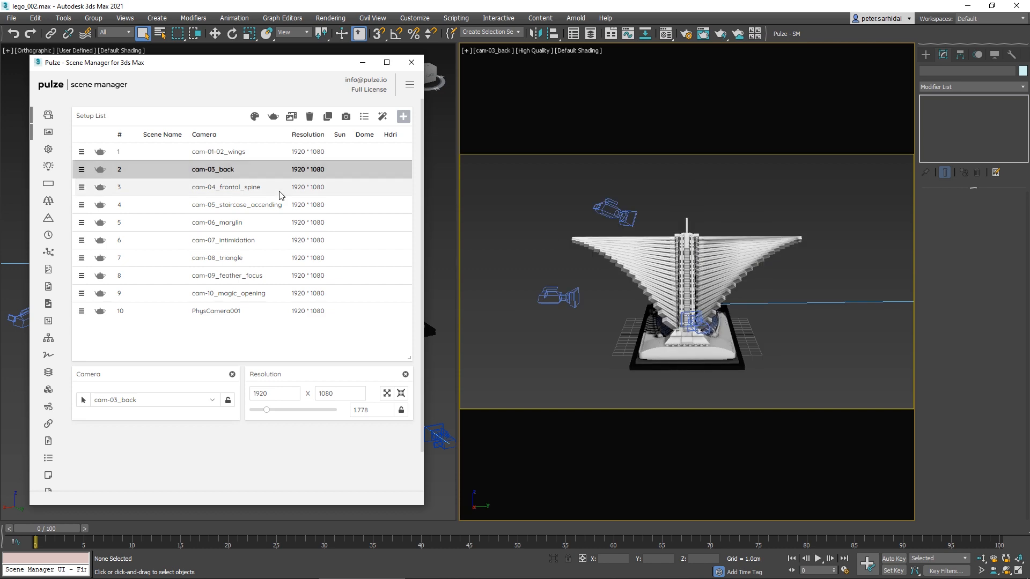
left_click(216, 222)
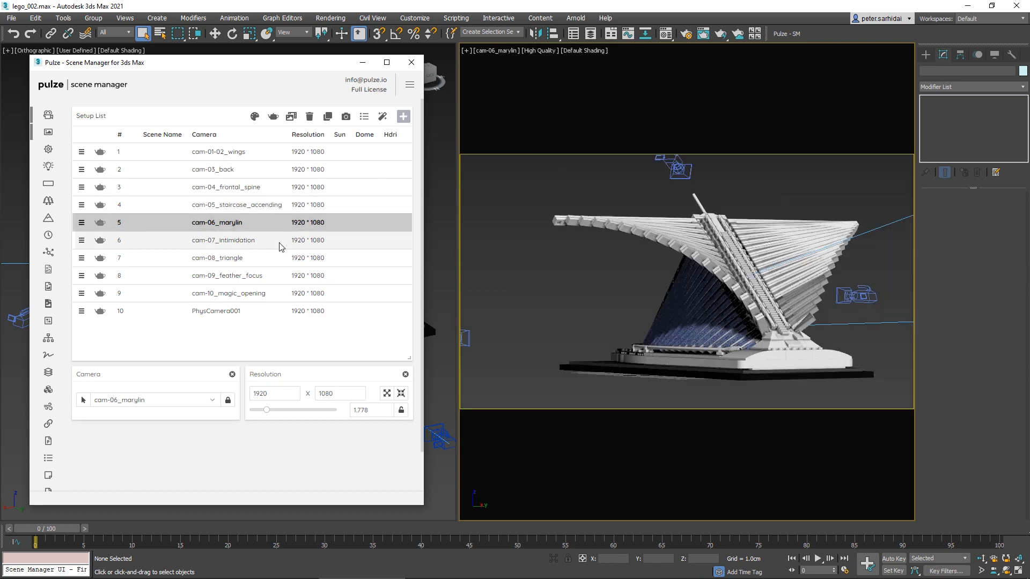
left_click(217, 258)
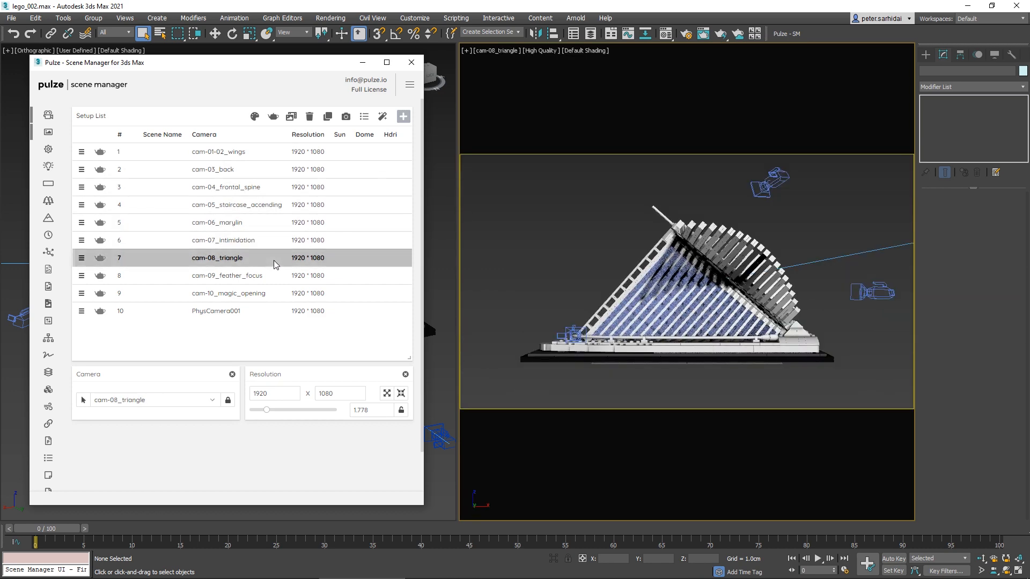
left_click(227, 275)
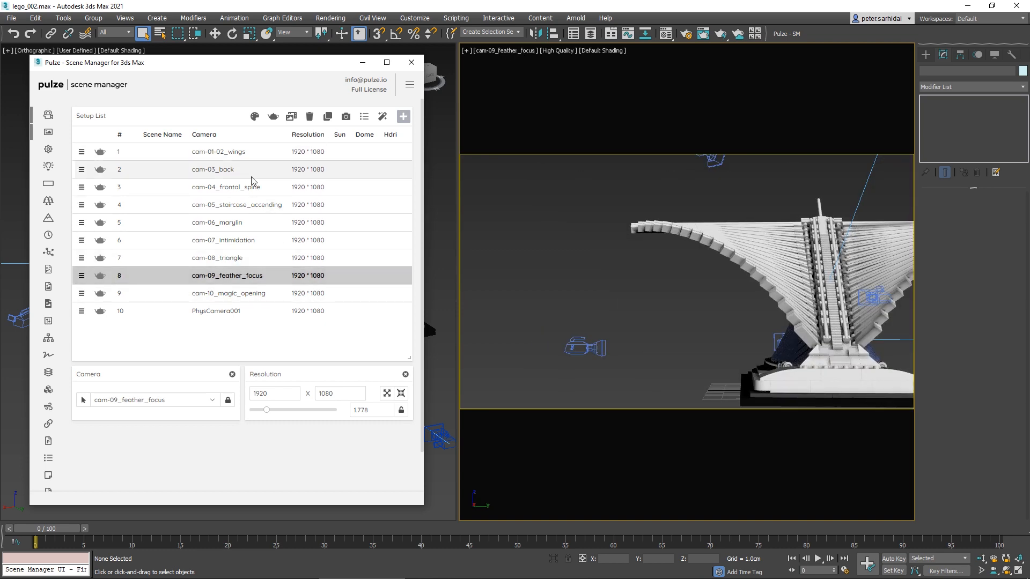
mouse_move(275, 195)
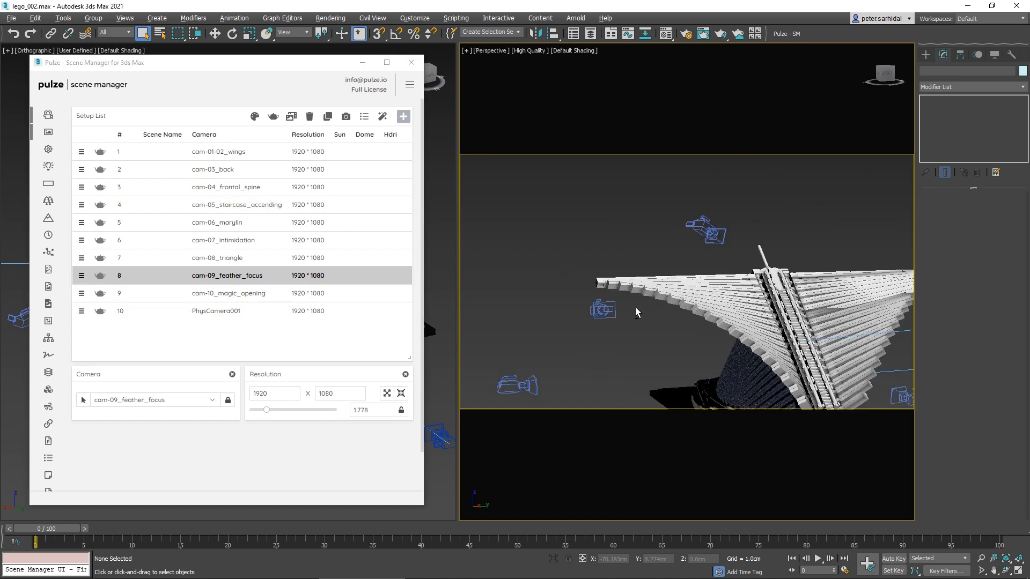
Frame the perspective view near the wing tips and activate the new PhysCamera002 setup
left_click_drag(637, 313, 649, 293)
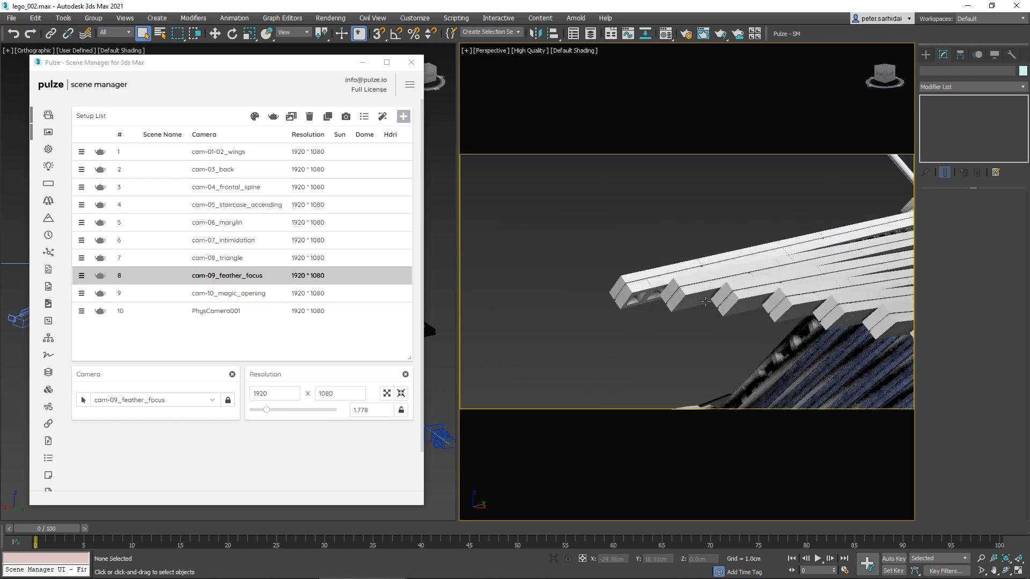
left_click_drag(706, 302, 690, 293)
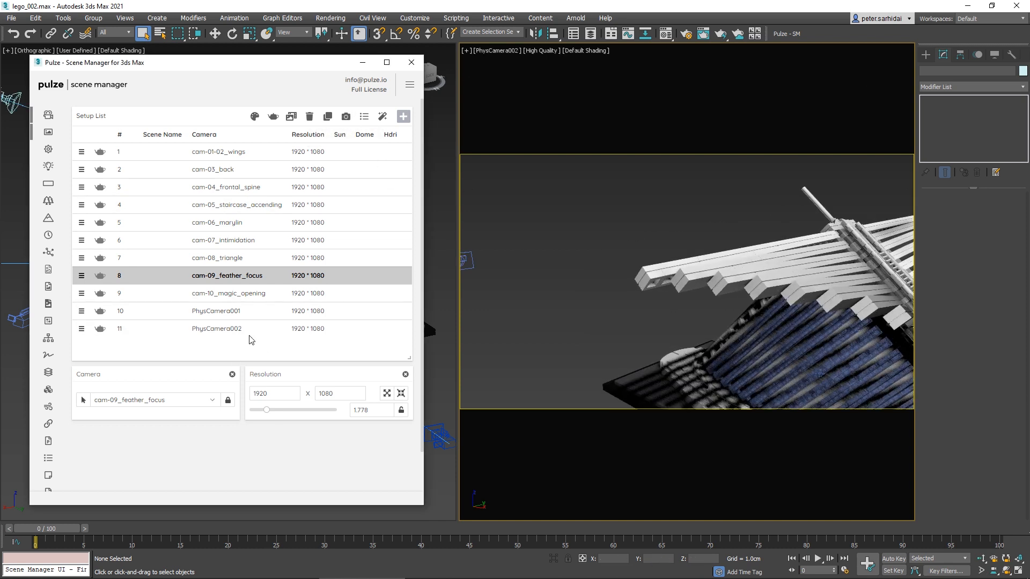
left_click(217, 328)
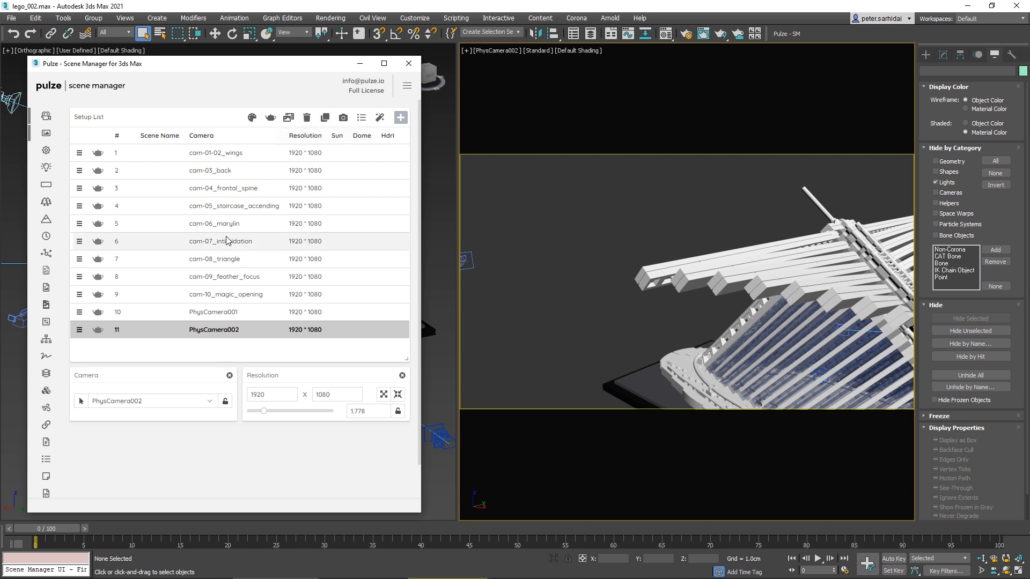
mouse_move(249, 261)
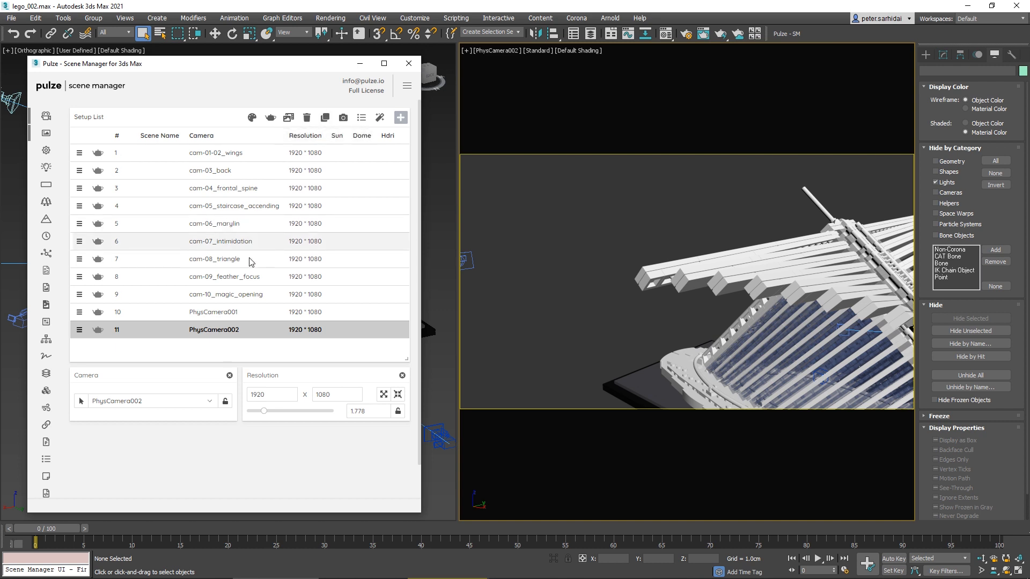
left_click(324, 117)
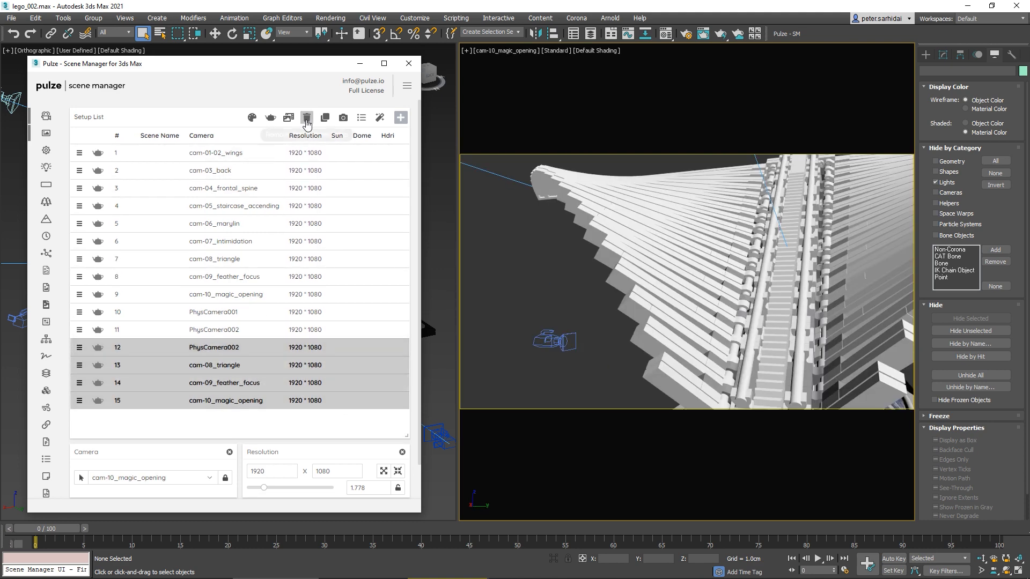
mouse_move(306, 118)
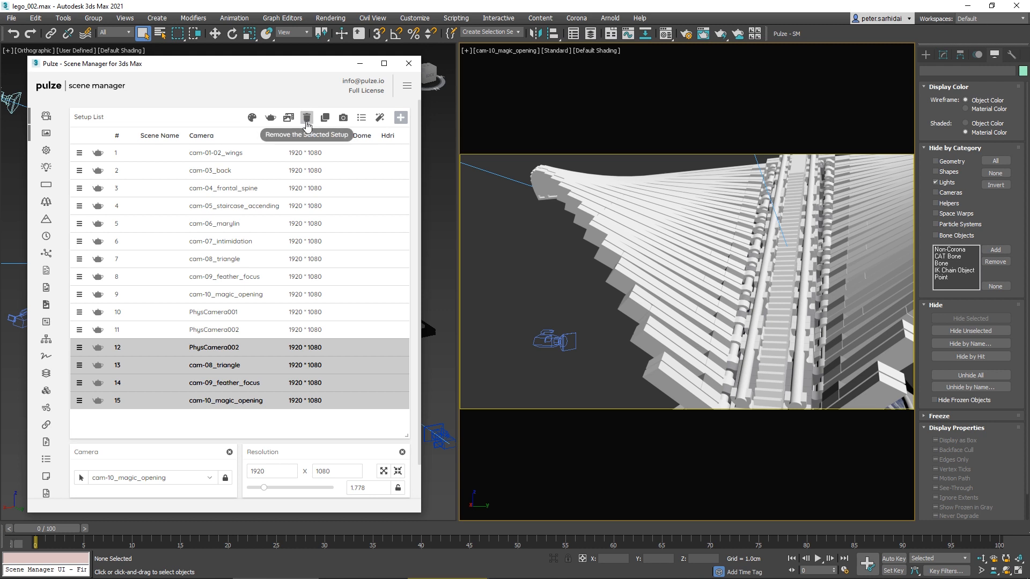
left_click(307, 118)
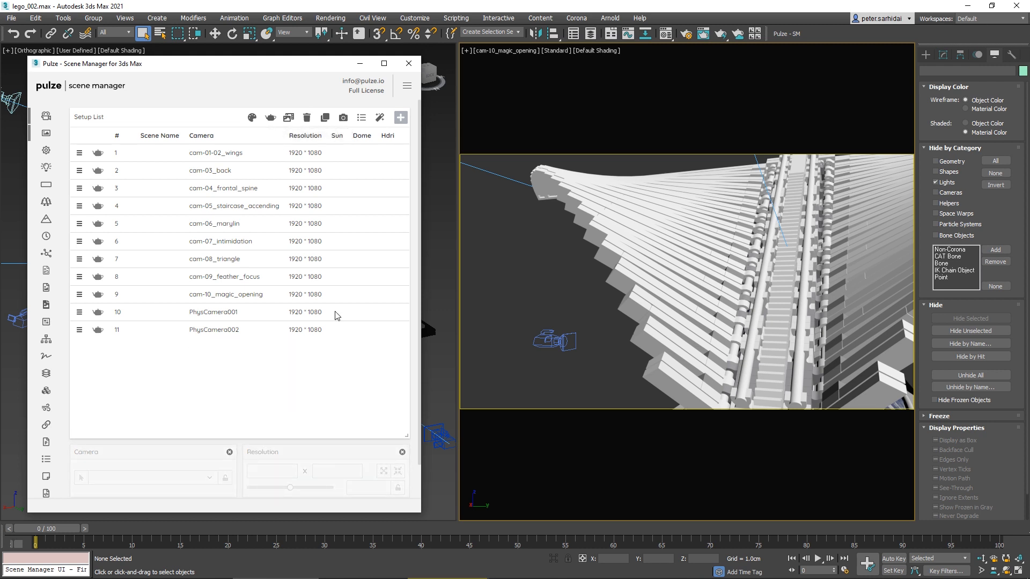
mouse_move(288, 117)
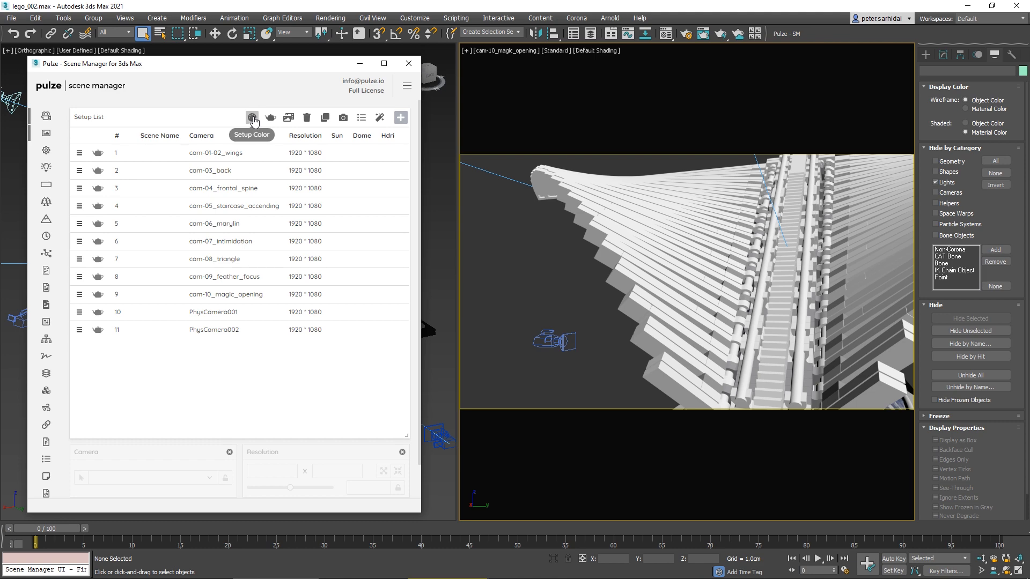
mouse_move(154, 155)
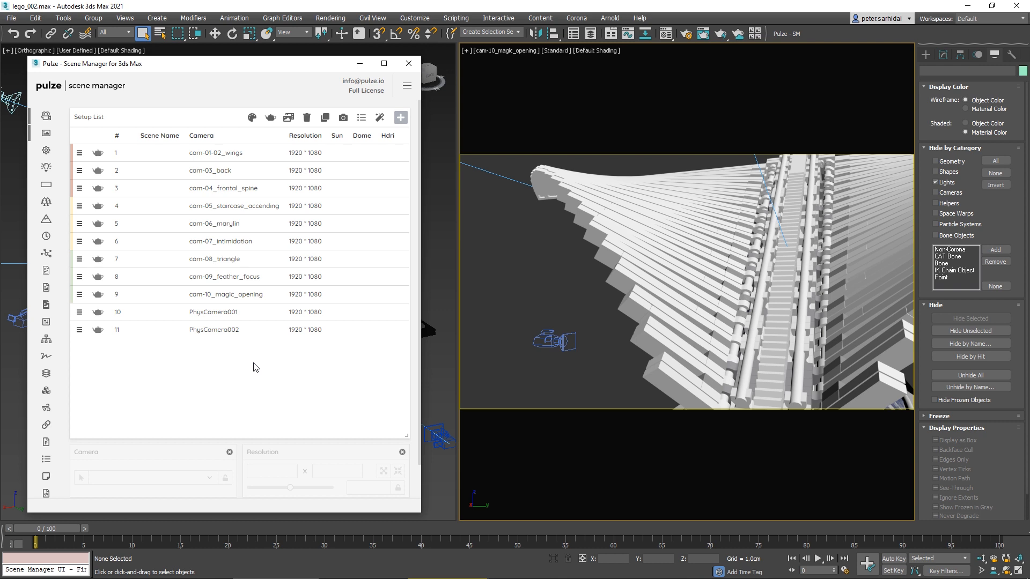
mouse_move(258, 372)
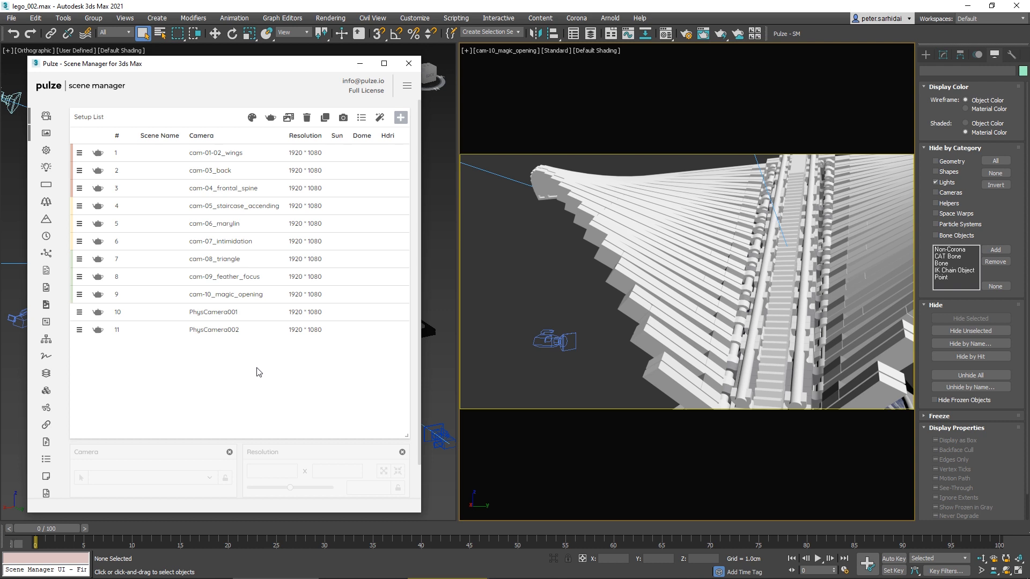
left_click(401, 117)
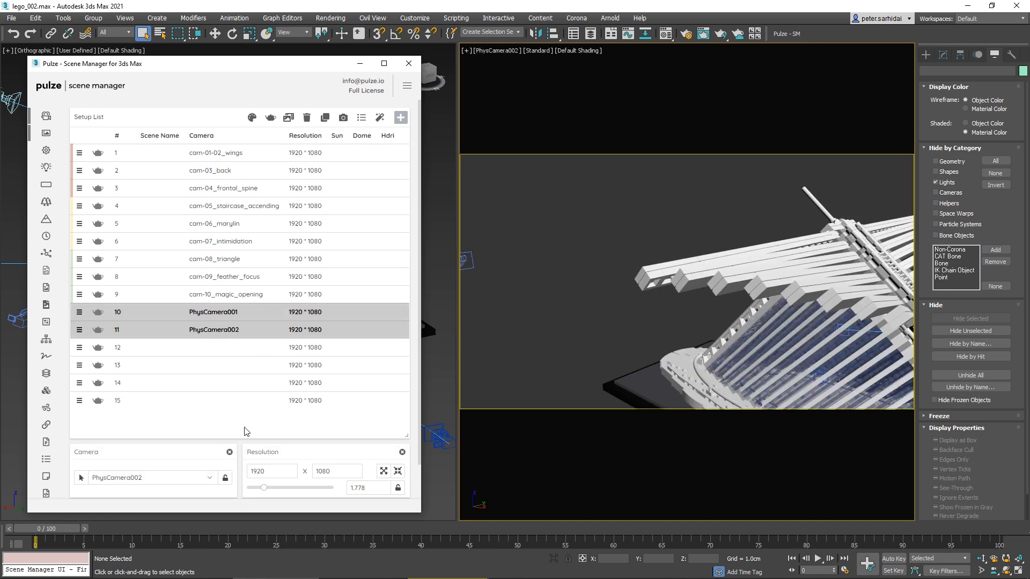
mouse_move(235, 418)
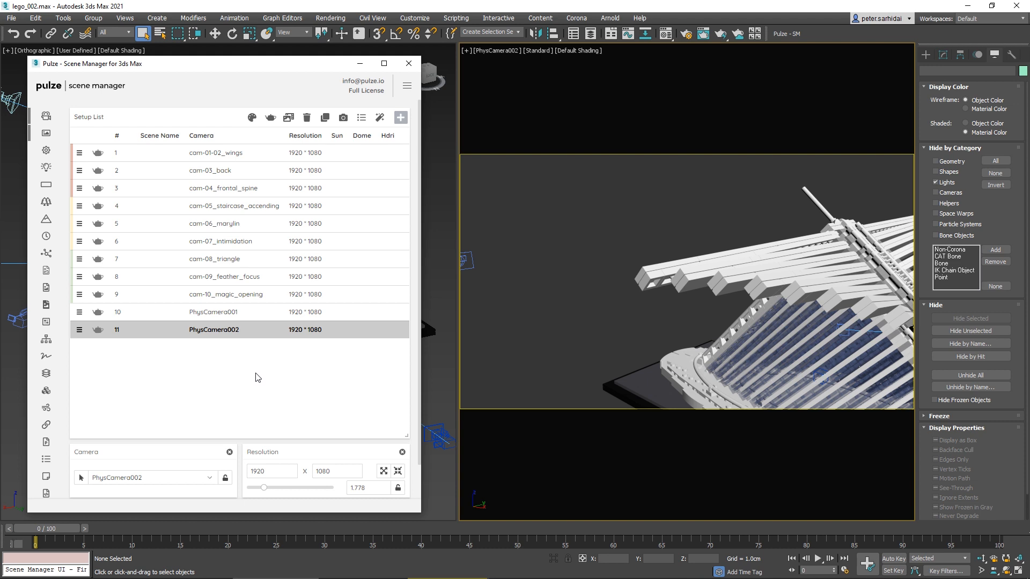
mouse_move(285, 251)
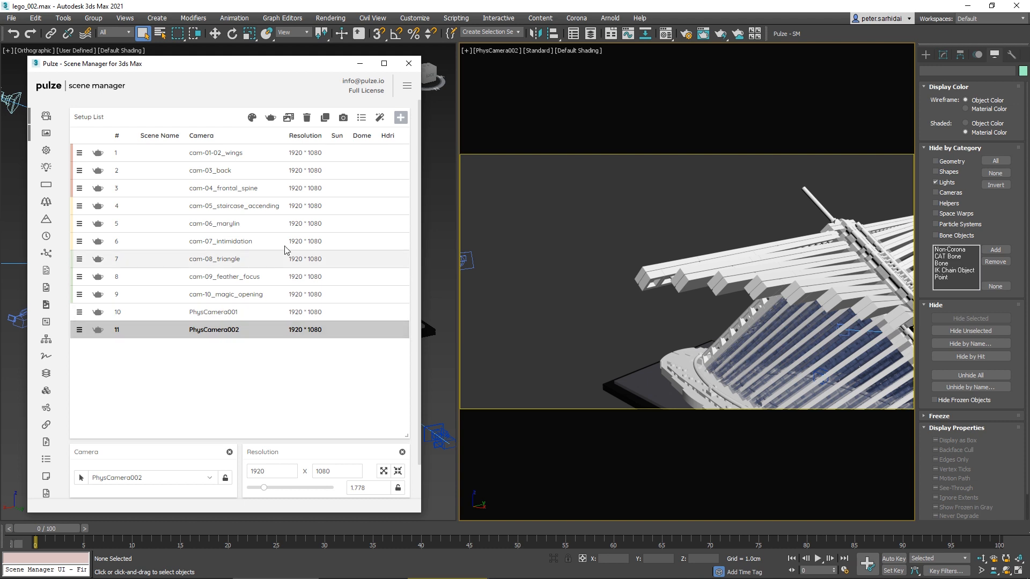
mouse_move(297, 141)
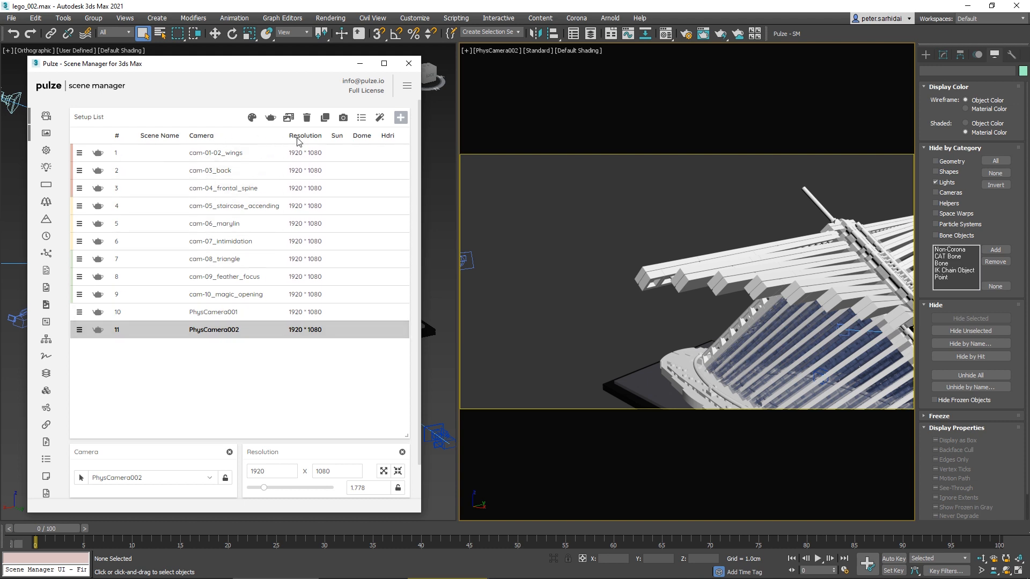
mouse_move(309, 146)
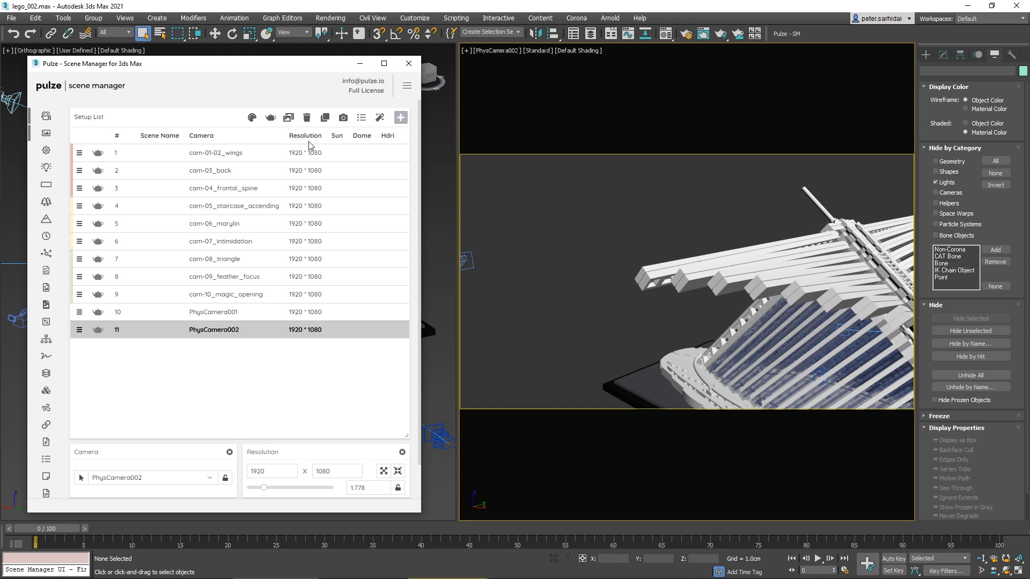
Select setups and duplicate PhysCamera001 twice, creating setups 12 and 13
left_click(216, 152)
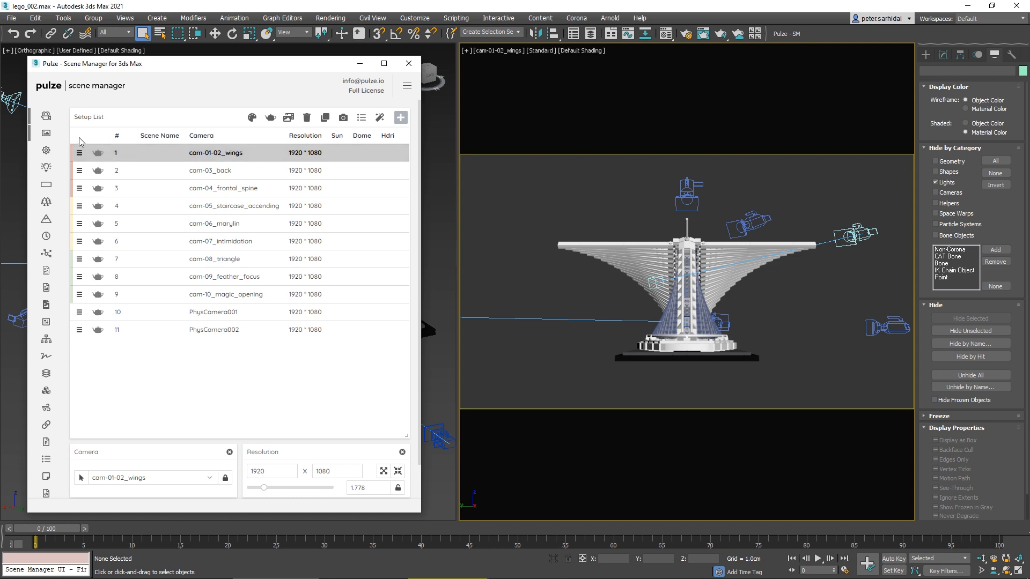
left_click(217, 170)
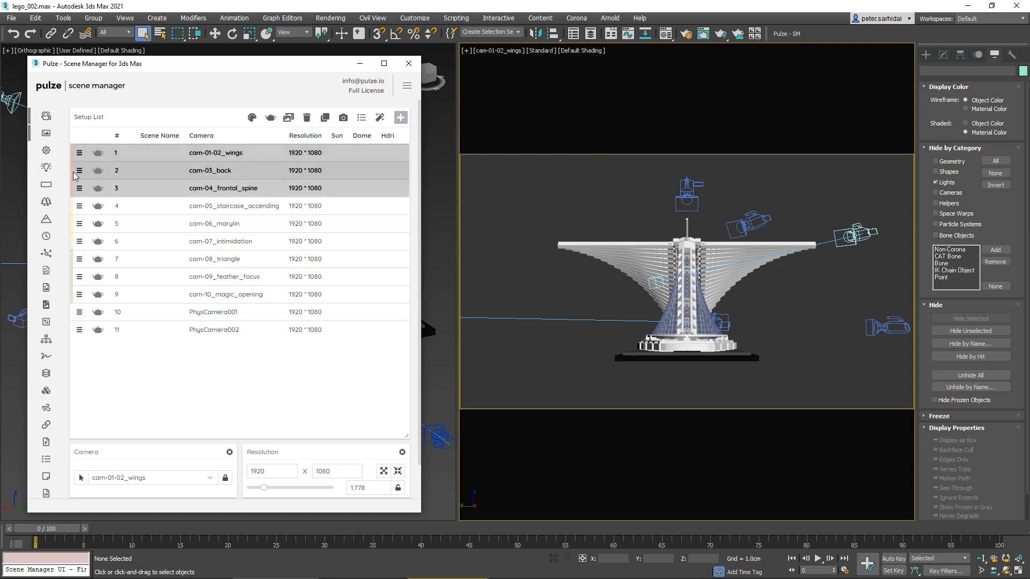
left_click(213, 311)
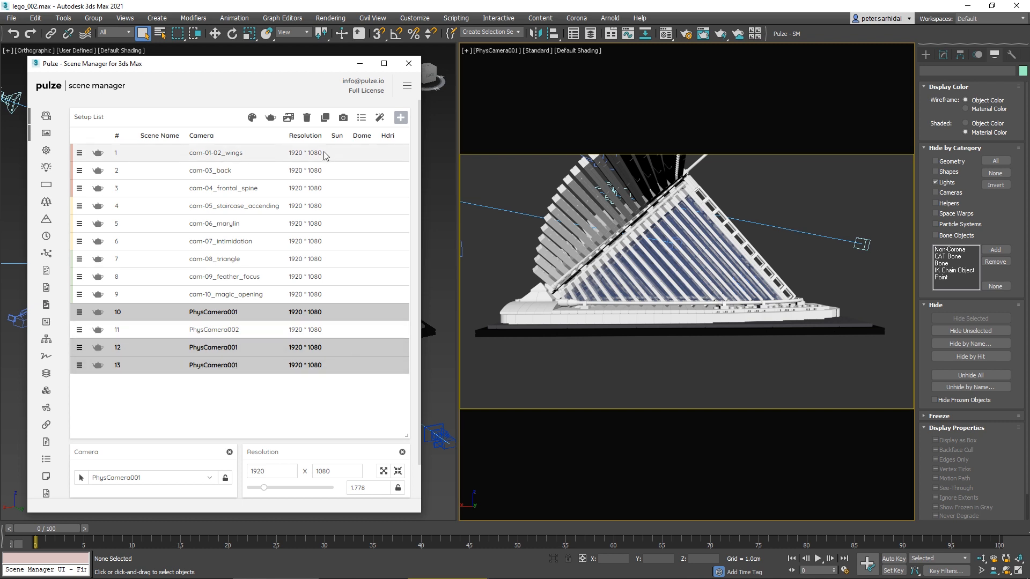
left_click(217, 152)
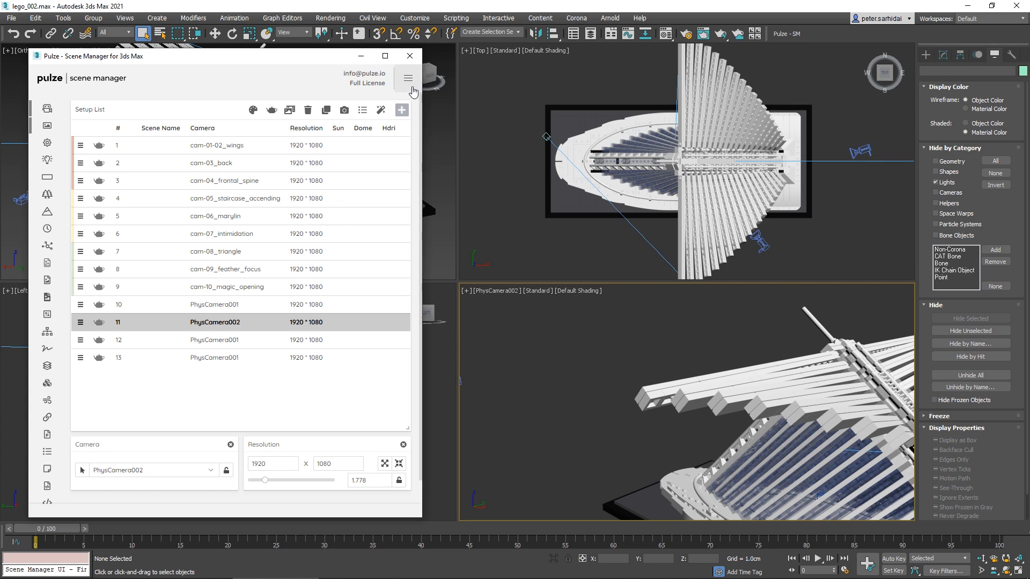
Review and close the scene manager settings, then activate setup 4, cam-05_staircase_ascending
left_click(407, 78)
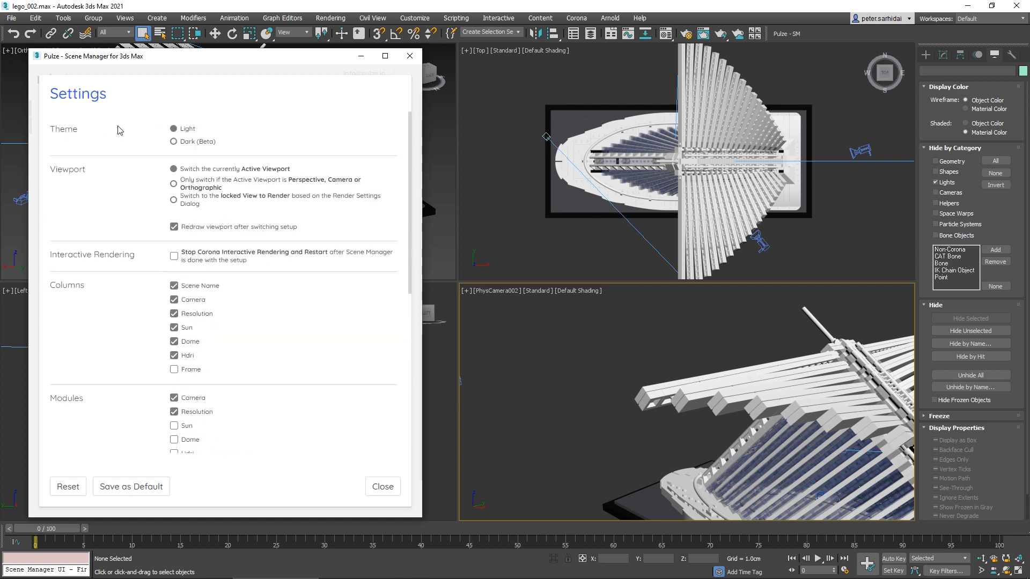
mouse_move(196, 149)
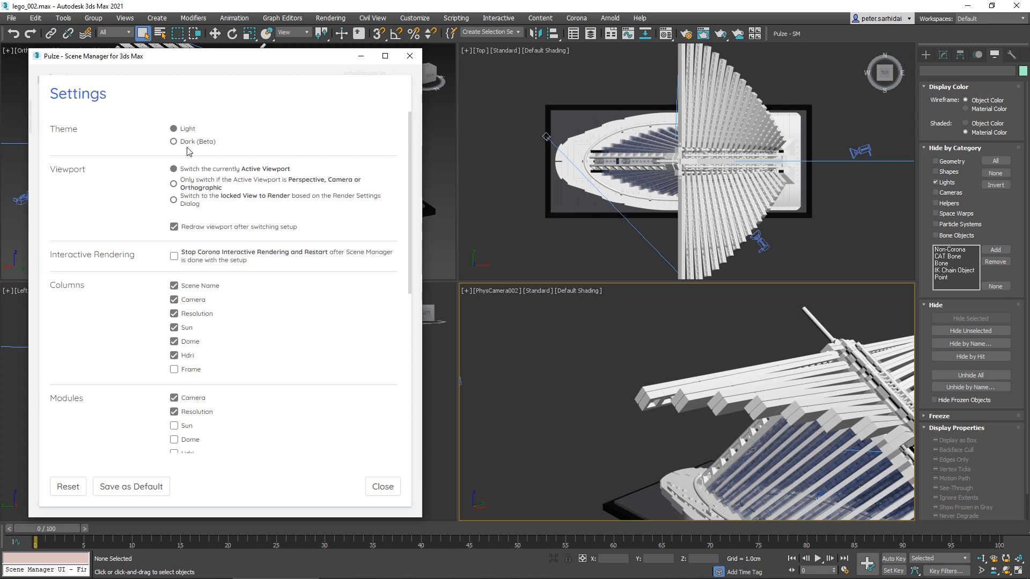
left_click(173, 142)
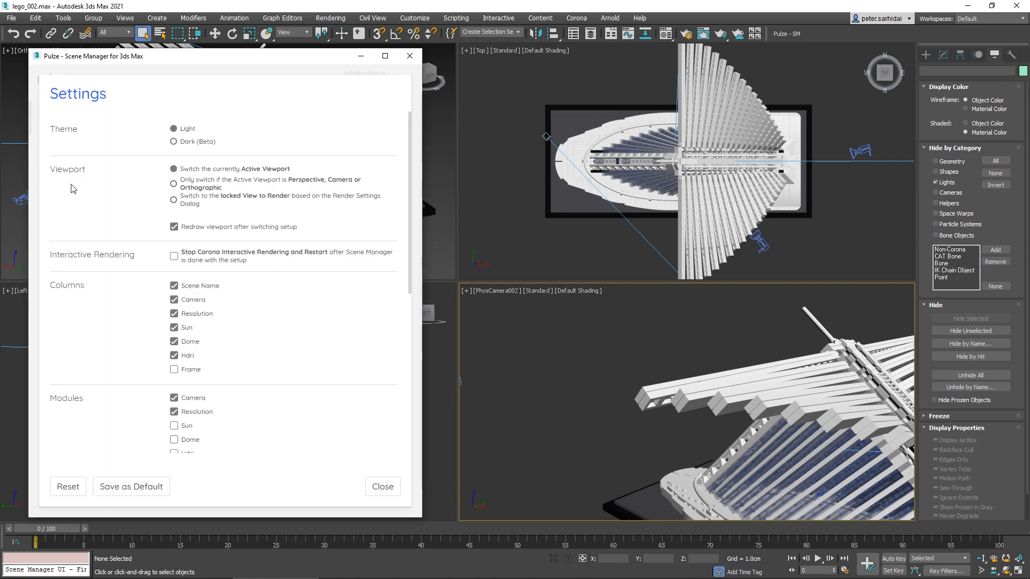
mouse_move(192, 177)
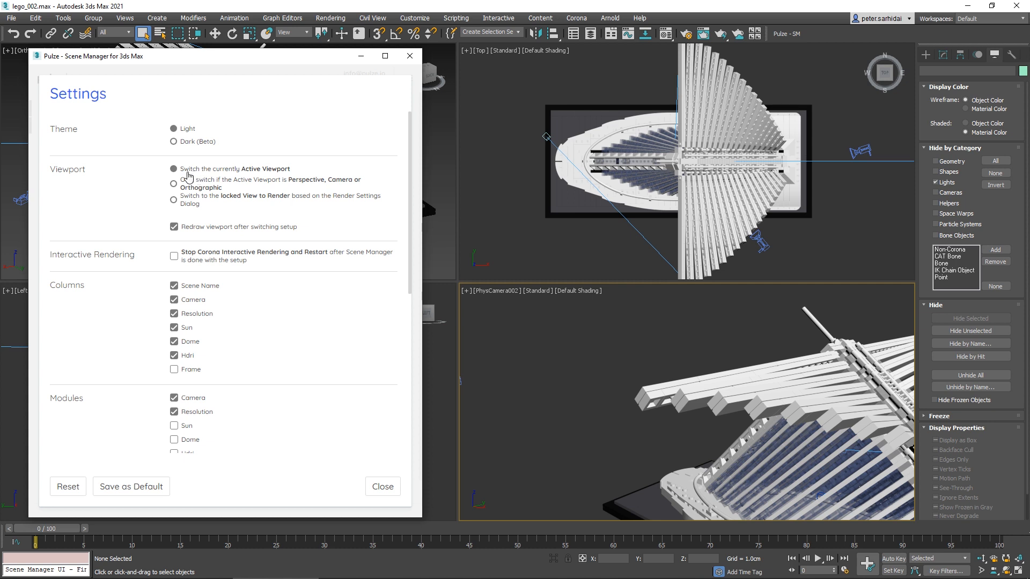
mouse_move(234, 176)
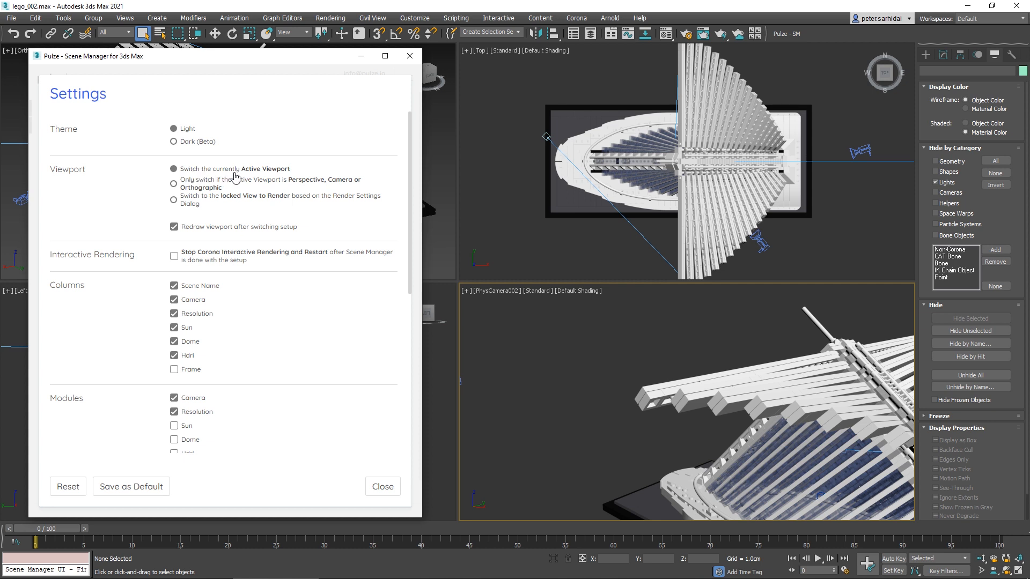
mouse_move(525, 264)
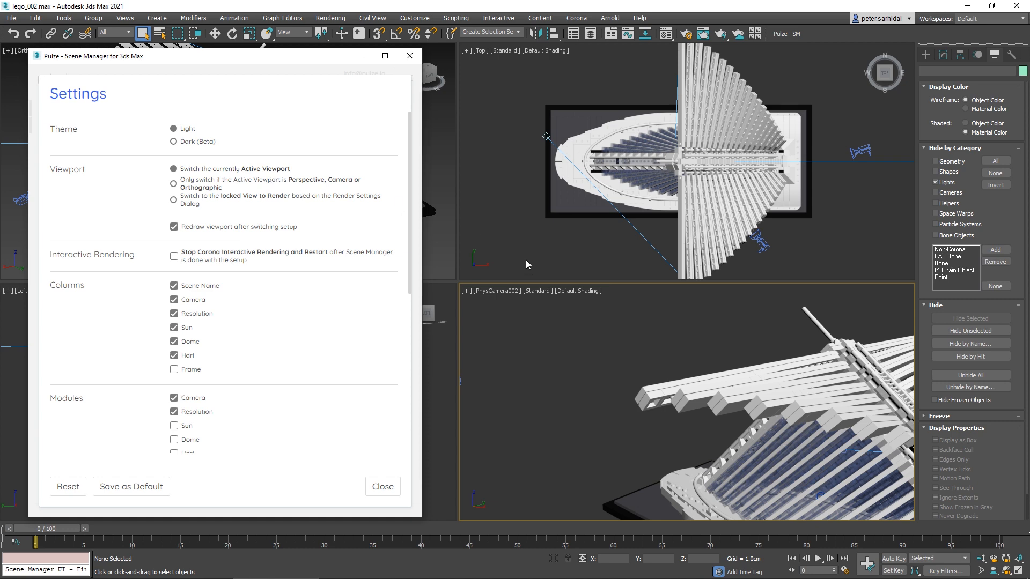
mouse_move(515, 245)
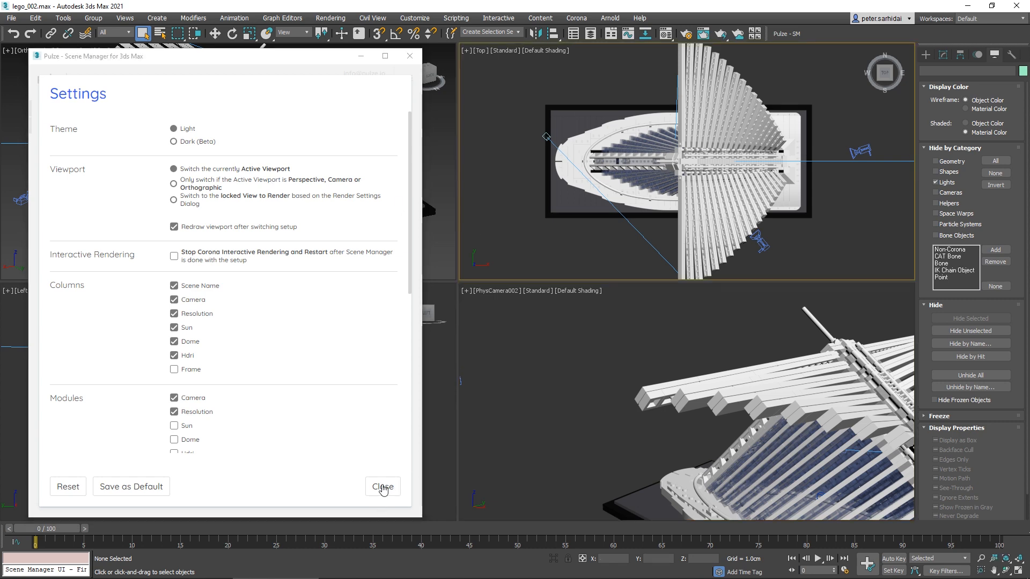
left_click(383, 487)
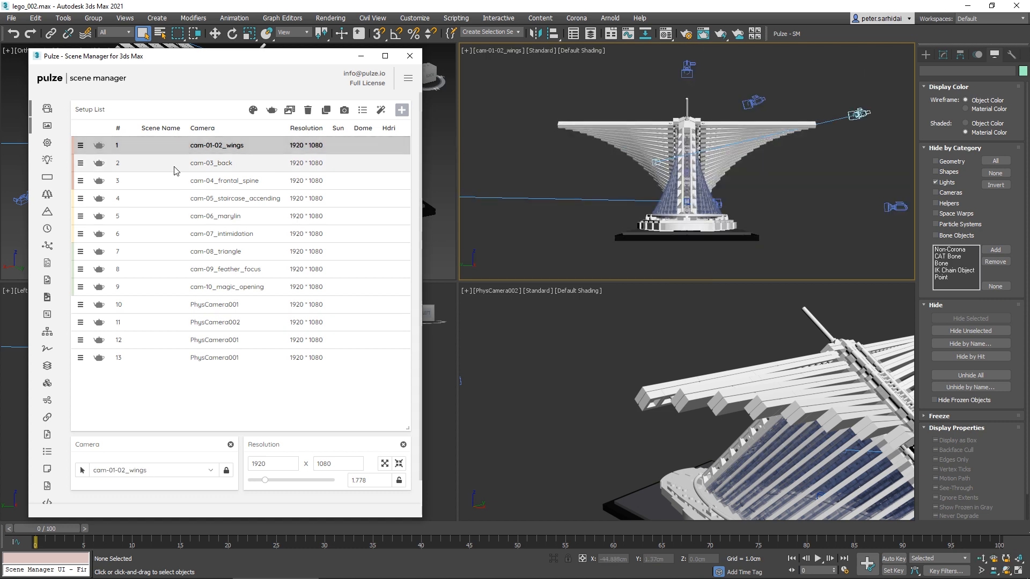
left_click(223, 199)
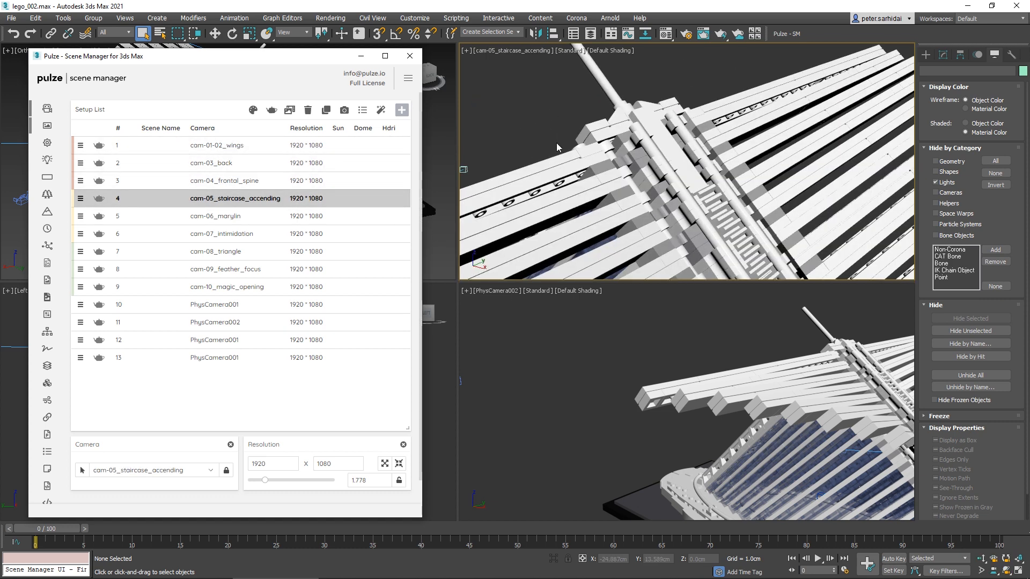
Reopen Pulze settings, then activate the cam-08_triangle and cam-06_marylin setups
left_click(407, 78)
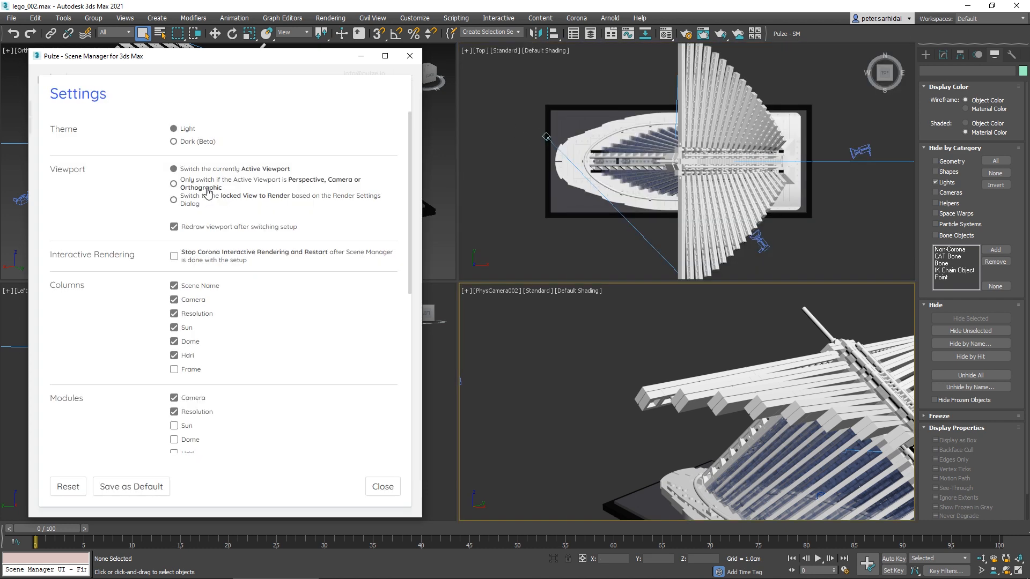
mouse_move(229, 188)
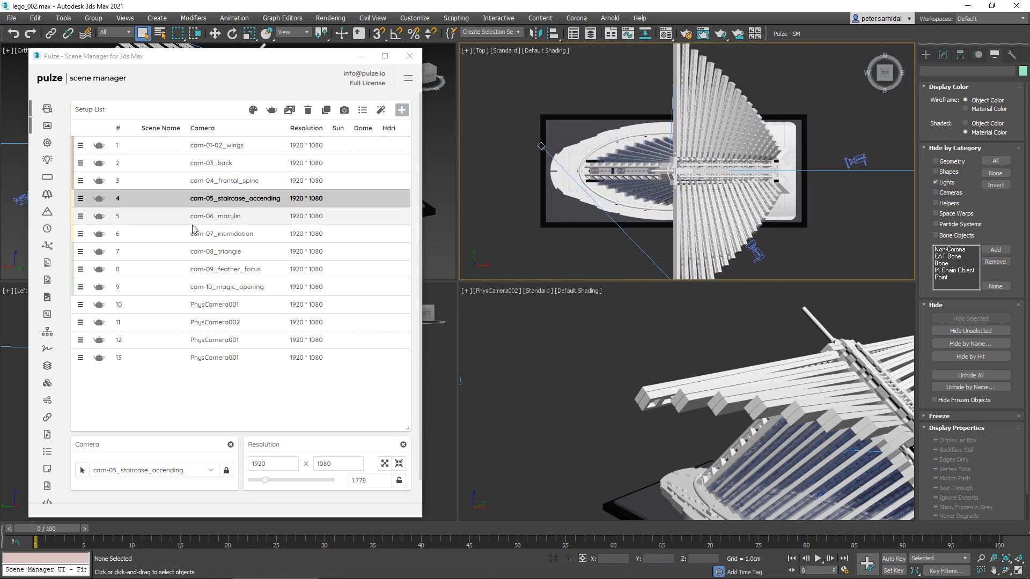
left_click(215, 251)
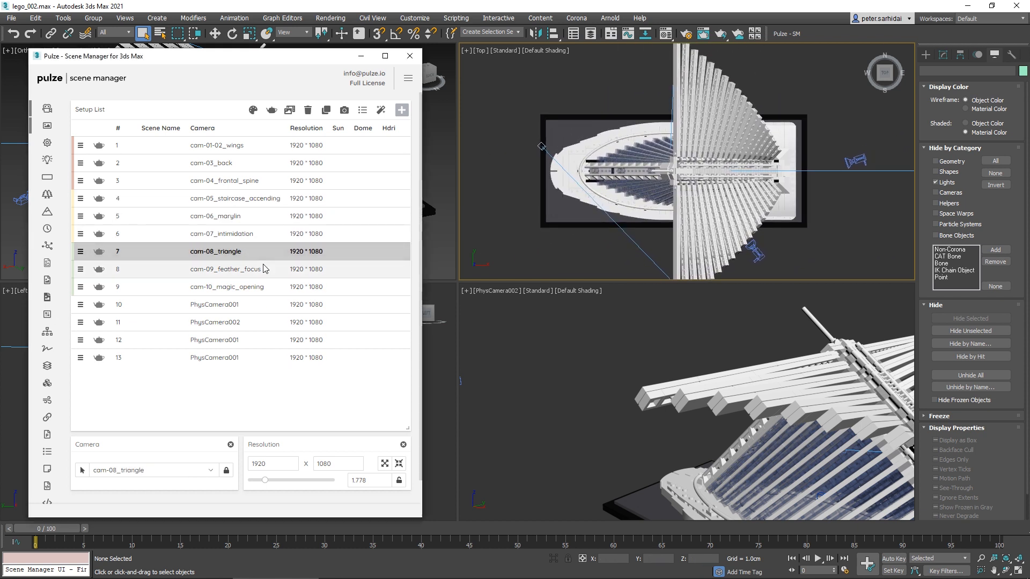
left_click(214, 217)
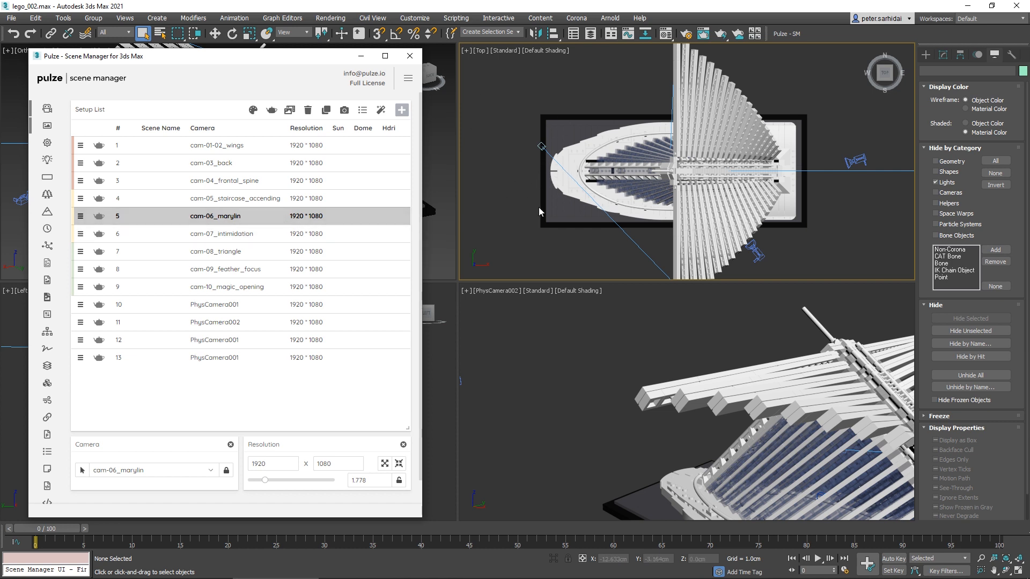
mouse_move(614, 198)
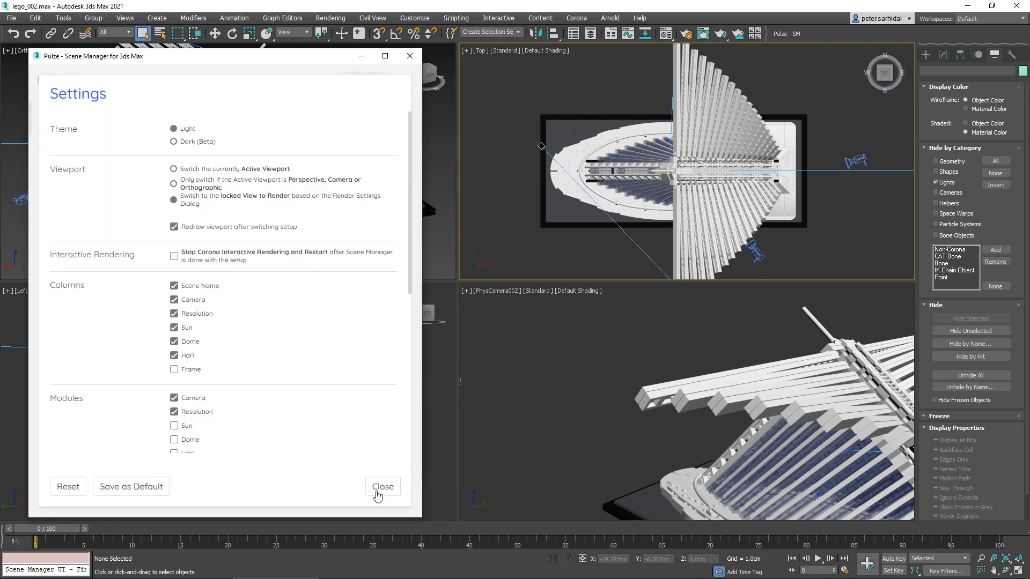
Close Settings and Render Setup, then cycle through setups cam-07 to cam-10 and back to cam-07
left_click(383, 489)
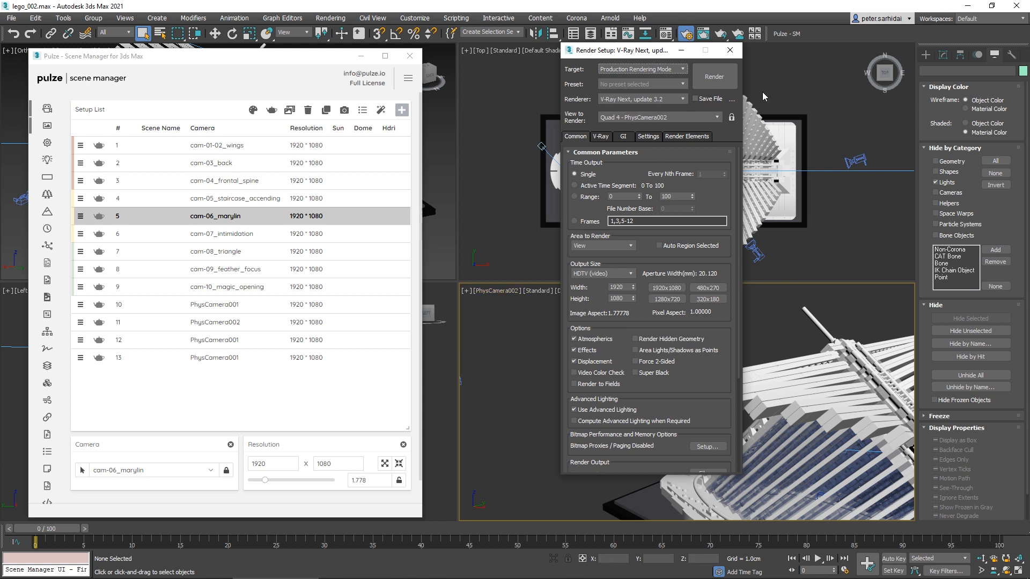
left_click(731, 116)
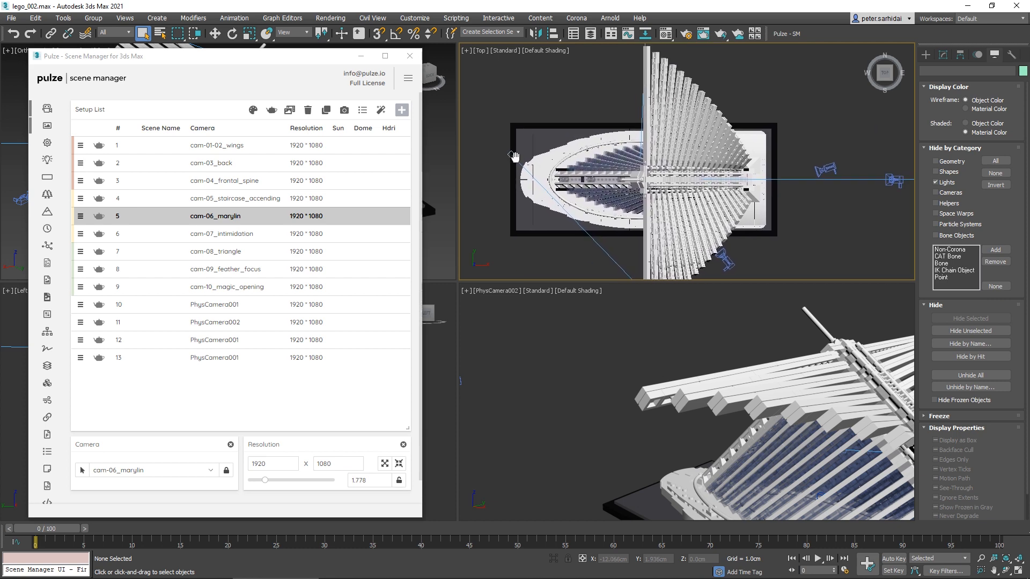
left_click(222, 234)
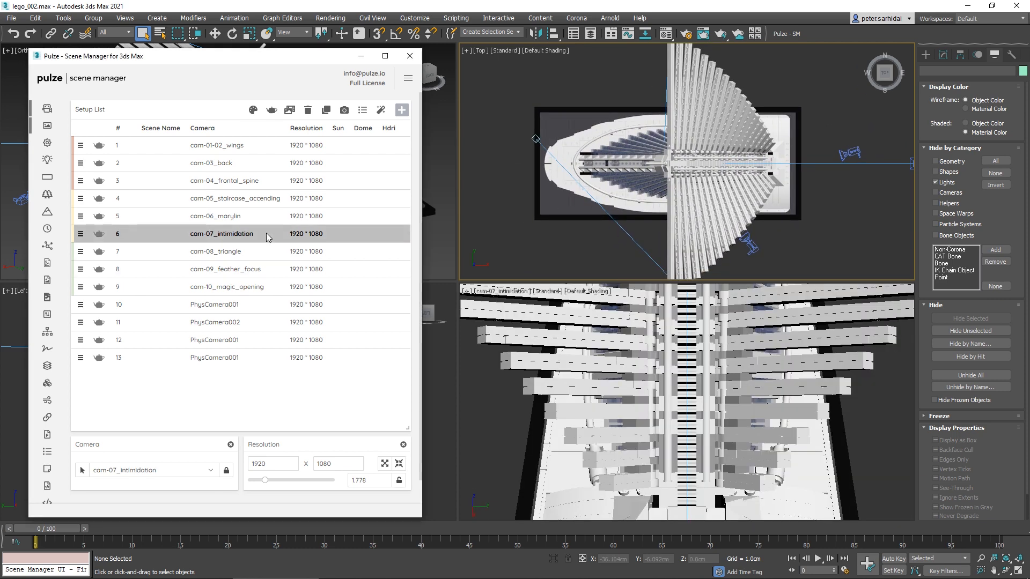
left_click(225, 269)
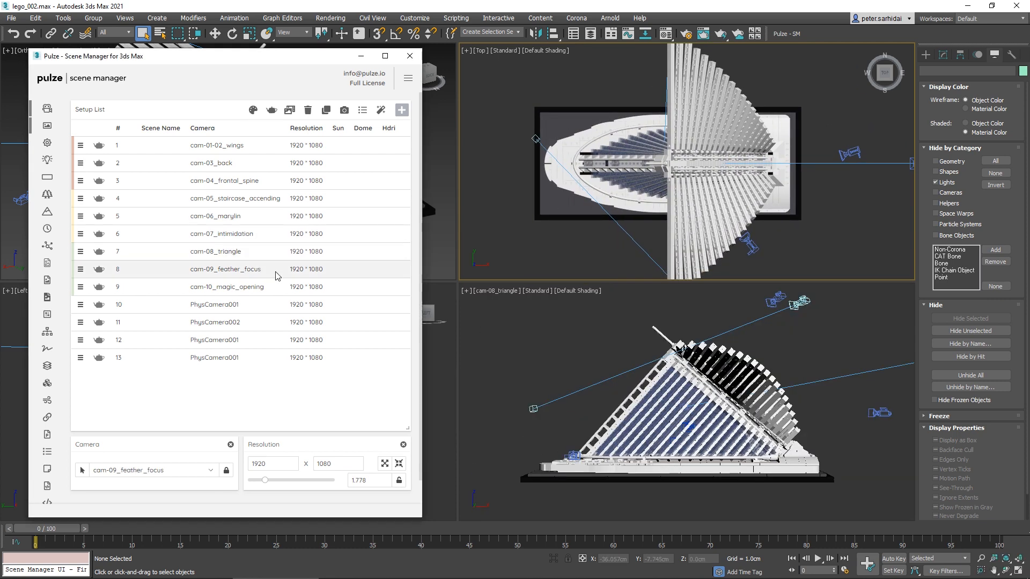
left_click(225, 268)
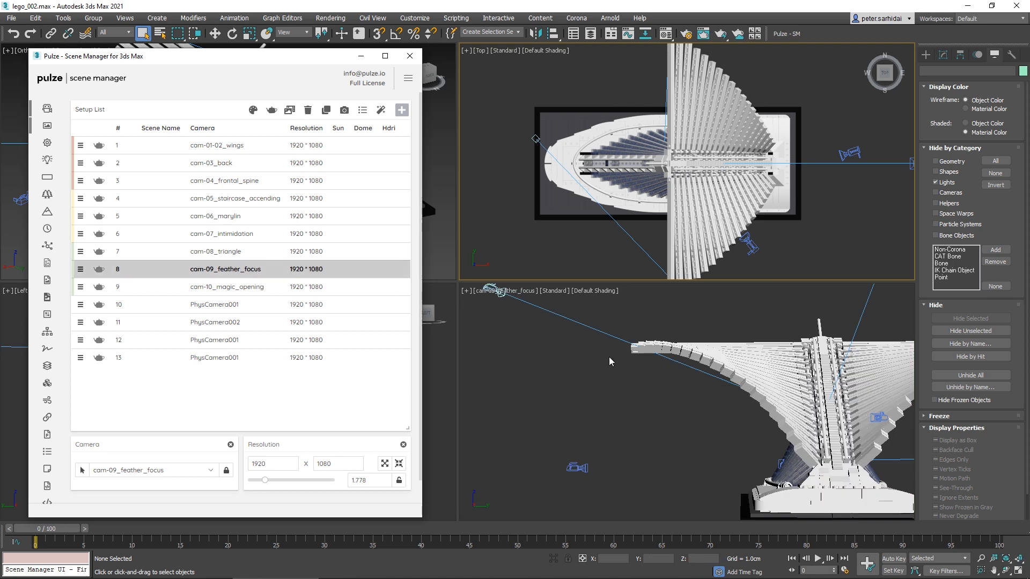
left_click(227, 287)
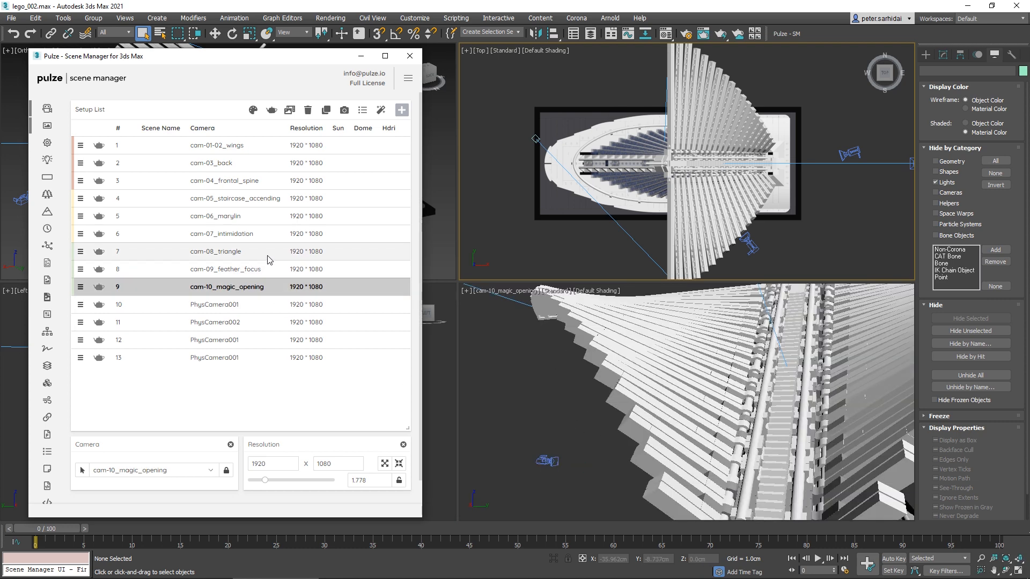
left_click(216, 251)
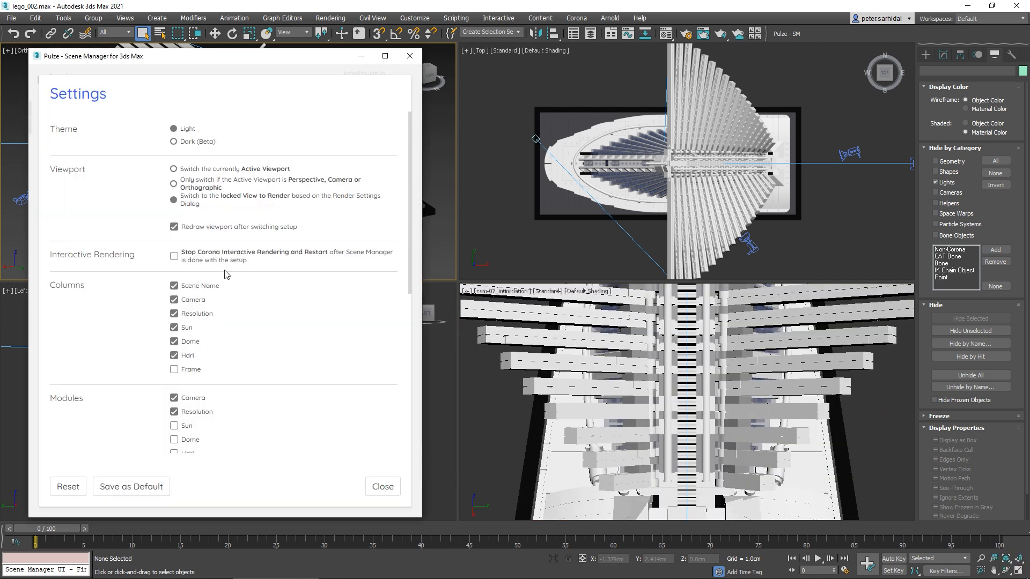
mouse_move(225, 270)
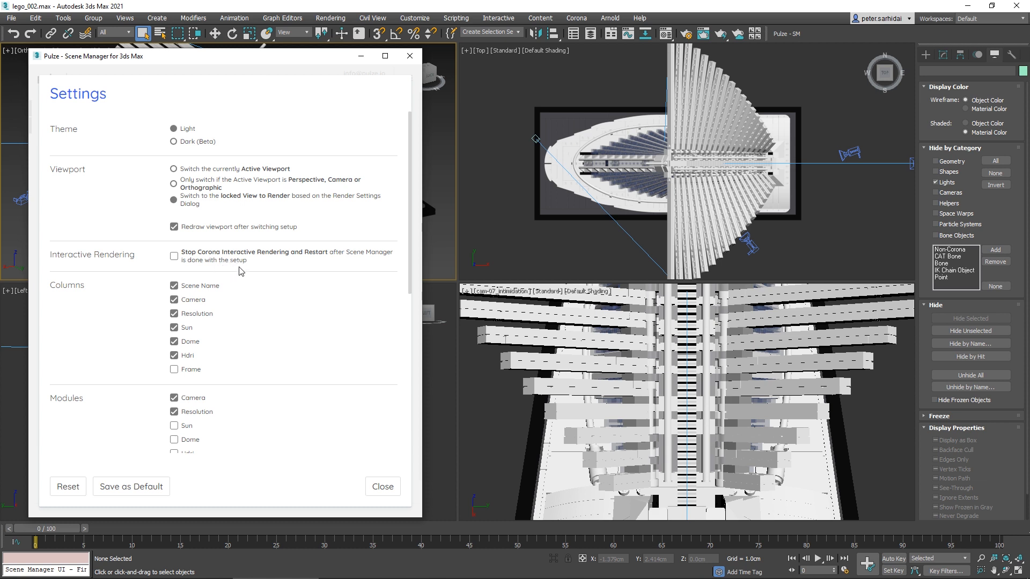
mouse_move(231, 269)
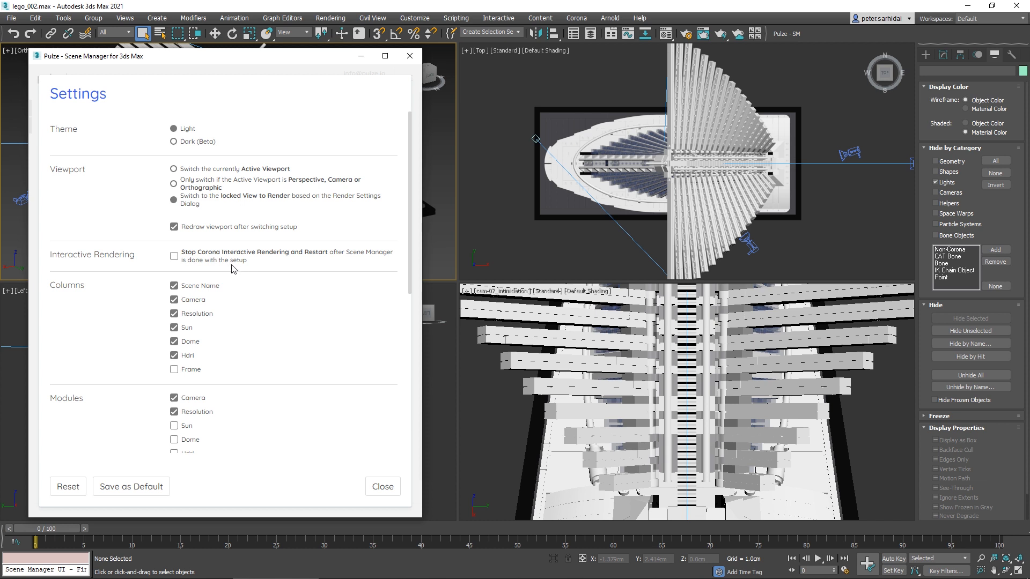
Enable 'Stop Corona Interactive Rendering and Restart' under Interactive Rendering in Pulze settings
left_click(174, 256)
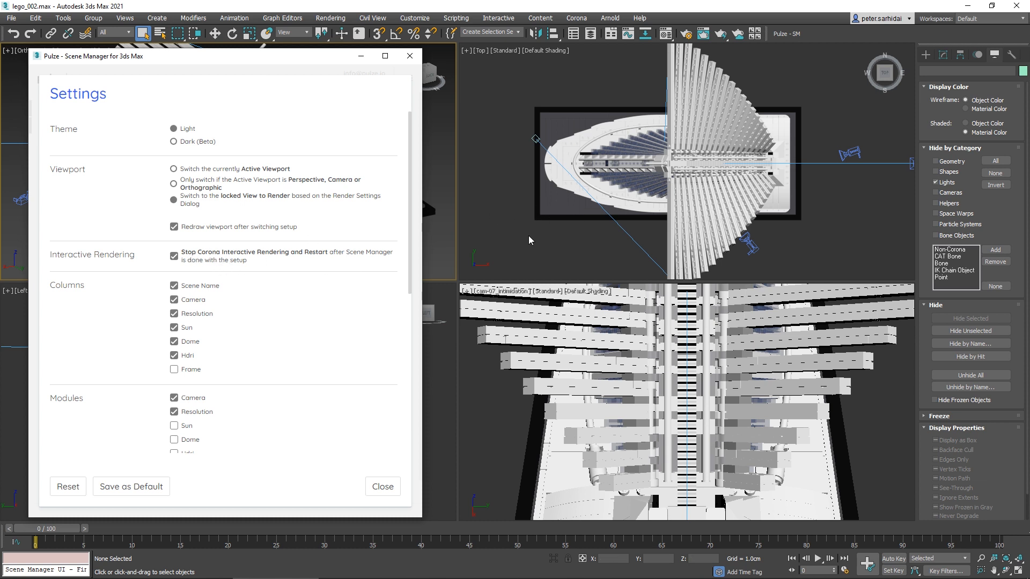
mouse_move(644, 352)
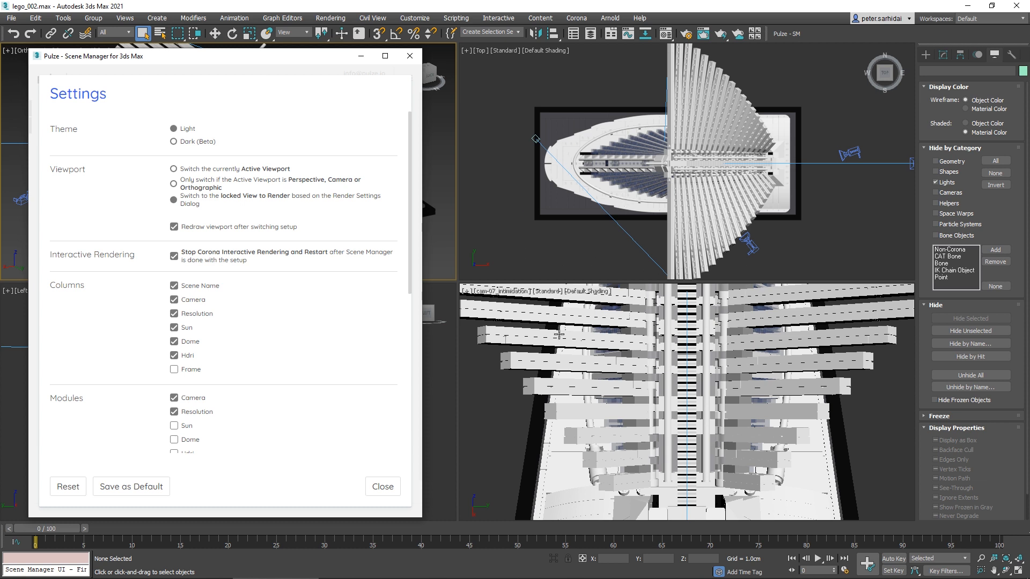
mouse_move(667, 234)
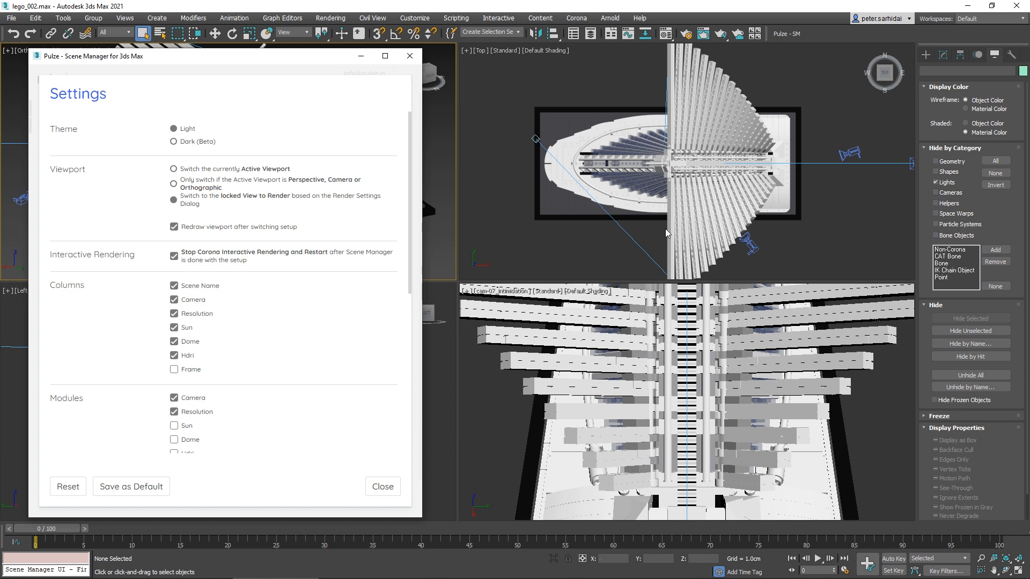
mouse_move(530, 232)
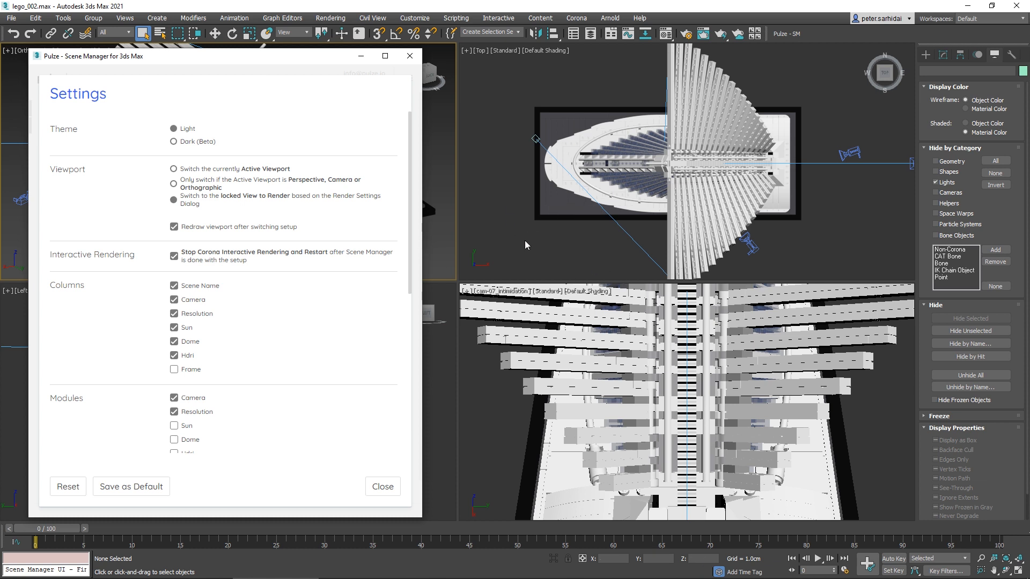
Hide the Sun column and show the Frame column in the Pulze settings list
scroll("down", 3)
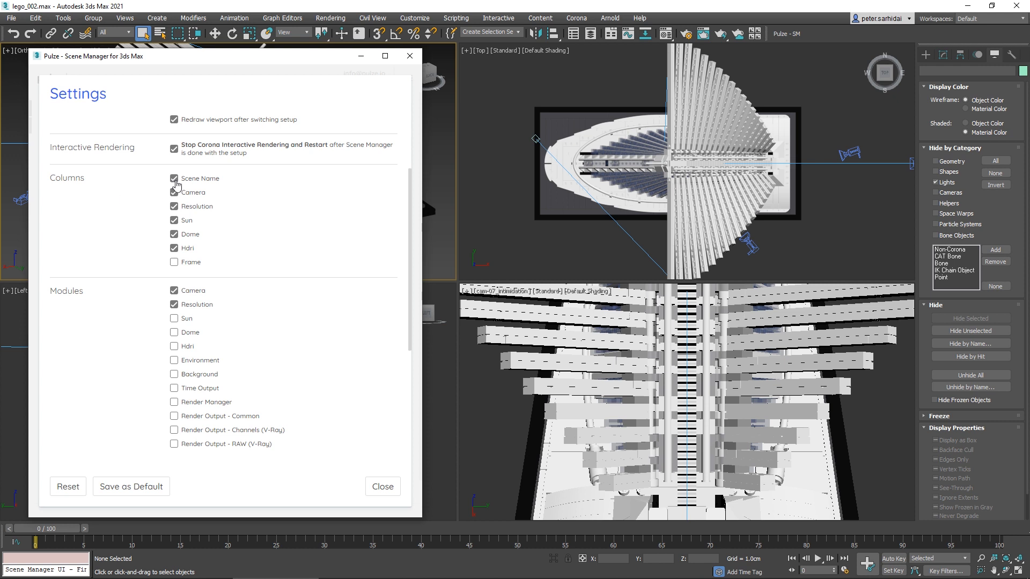
mouse_move(197, 275)
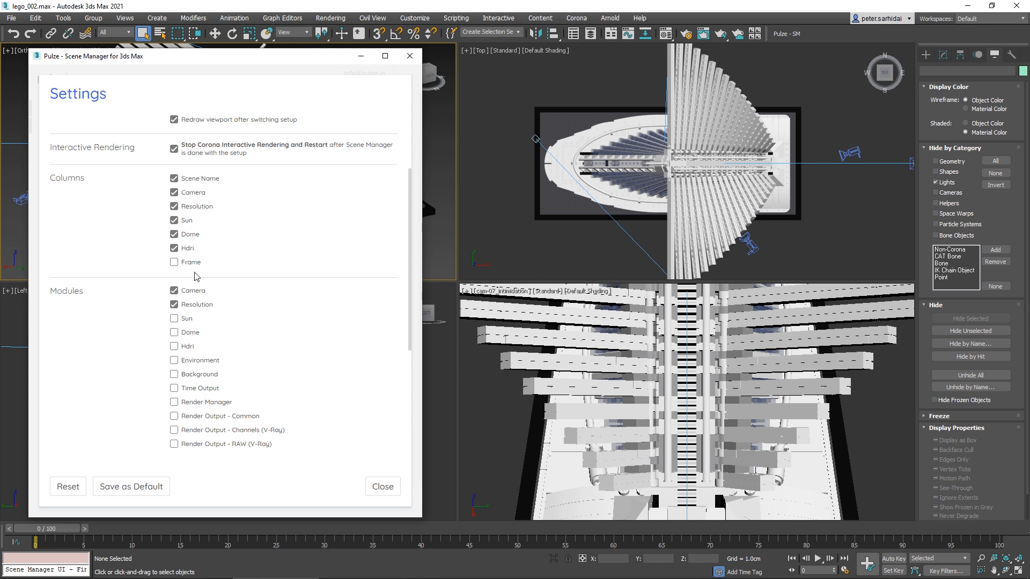
left_click(174, 220)
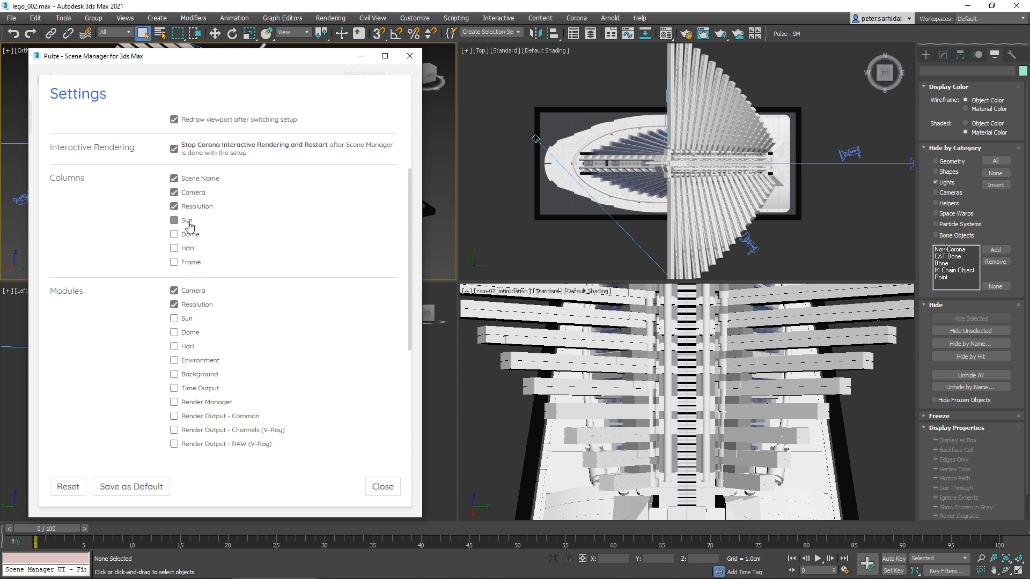
left_click(173, 263)
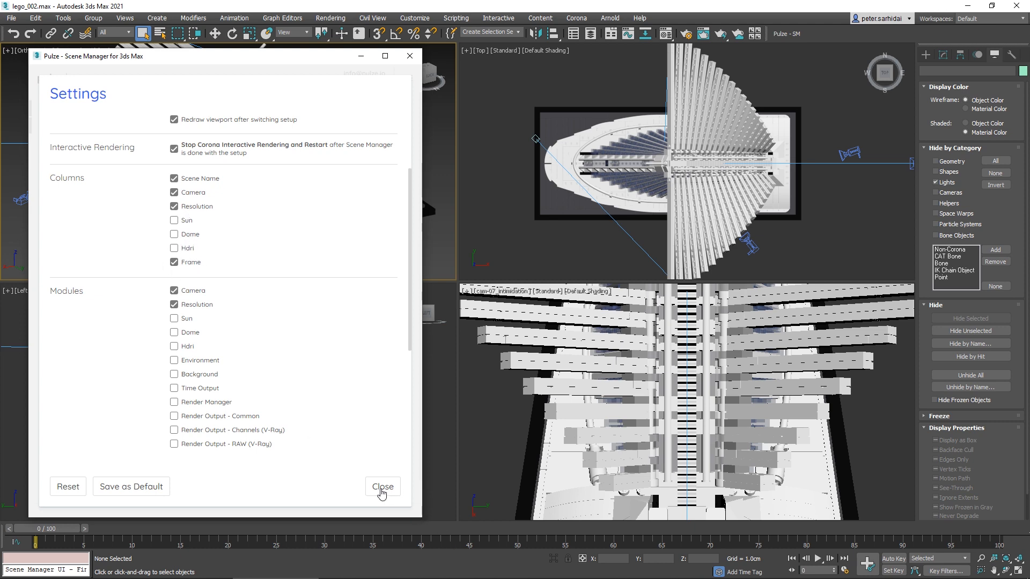
left_click(382, 486)
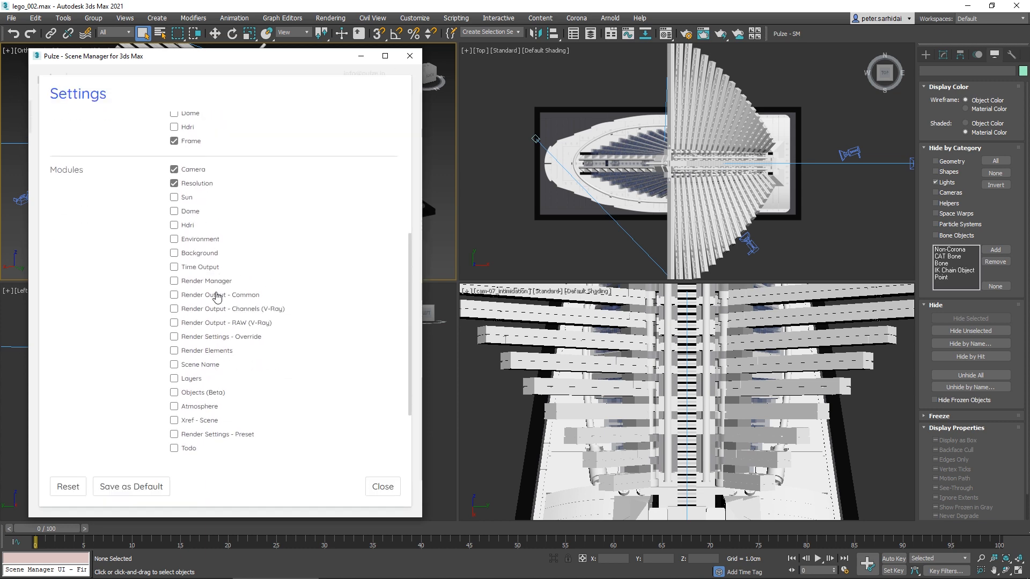
scroll("down", 3)
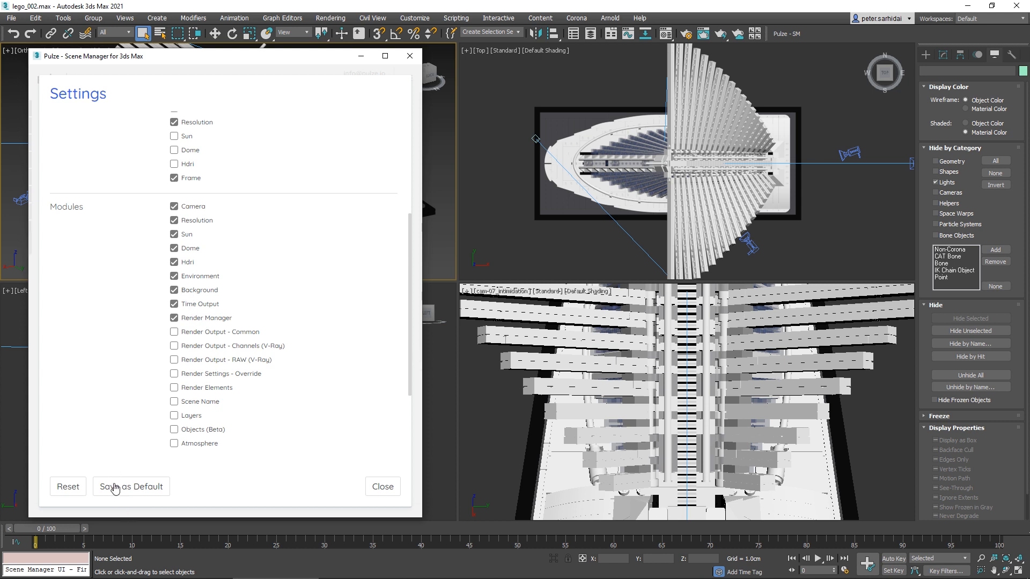
mouse_move(132, 486)
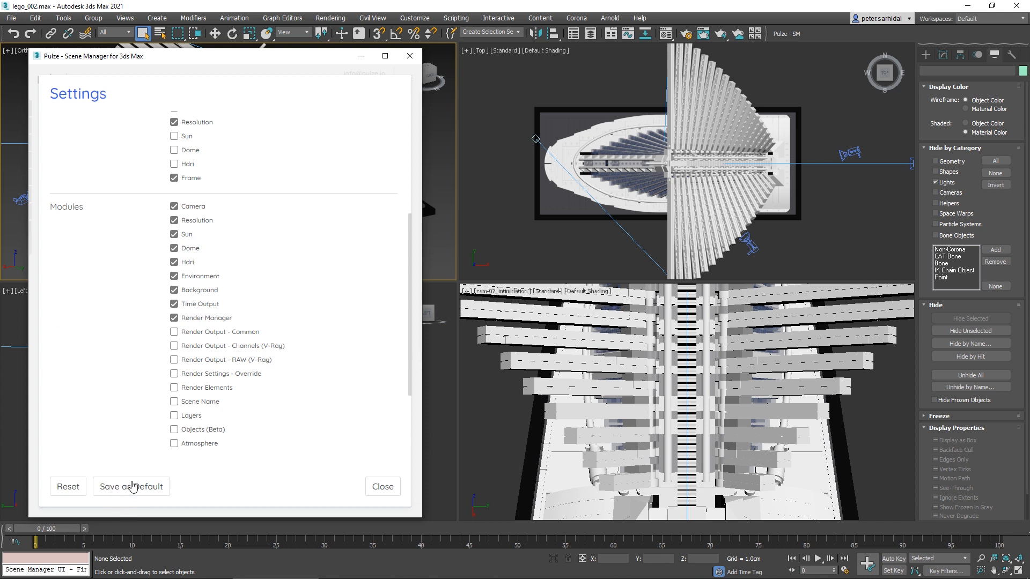
mouse_move(67, 486)
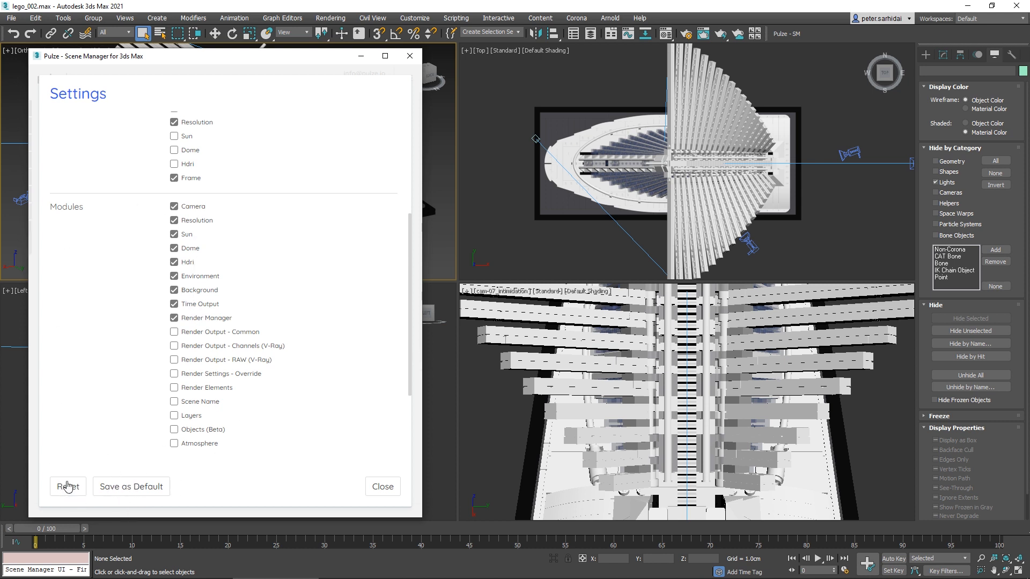